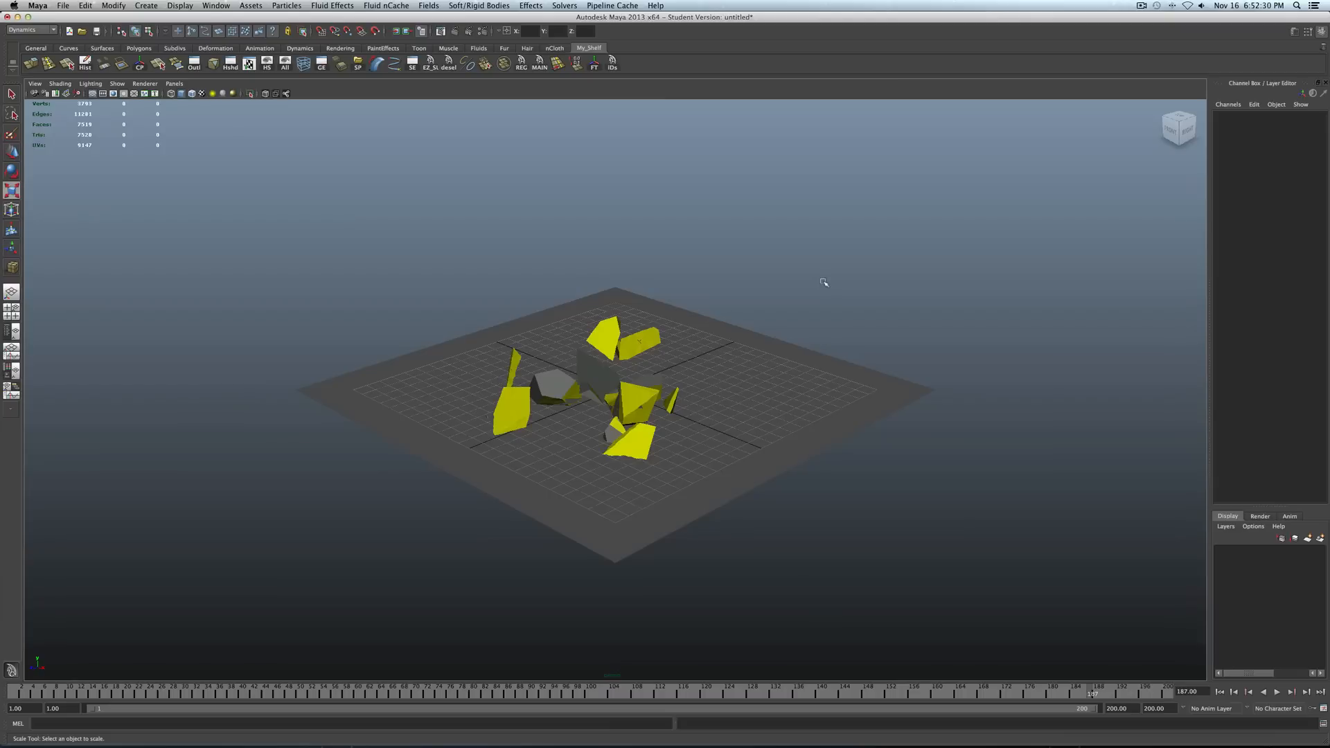
mouse_move(565, 357)
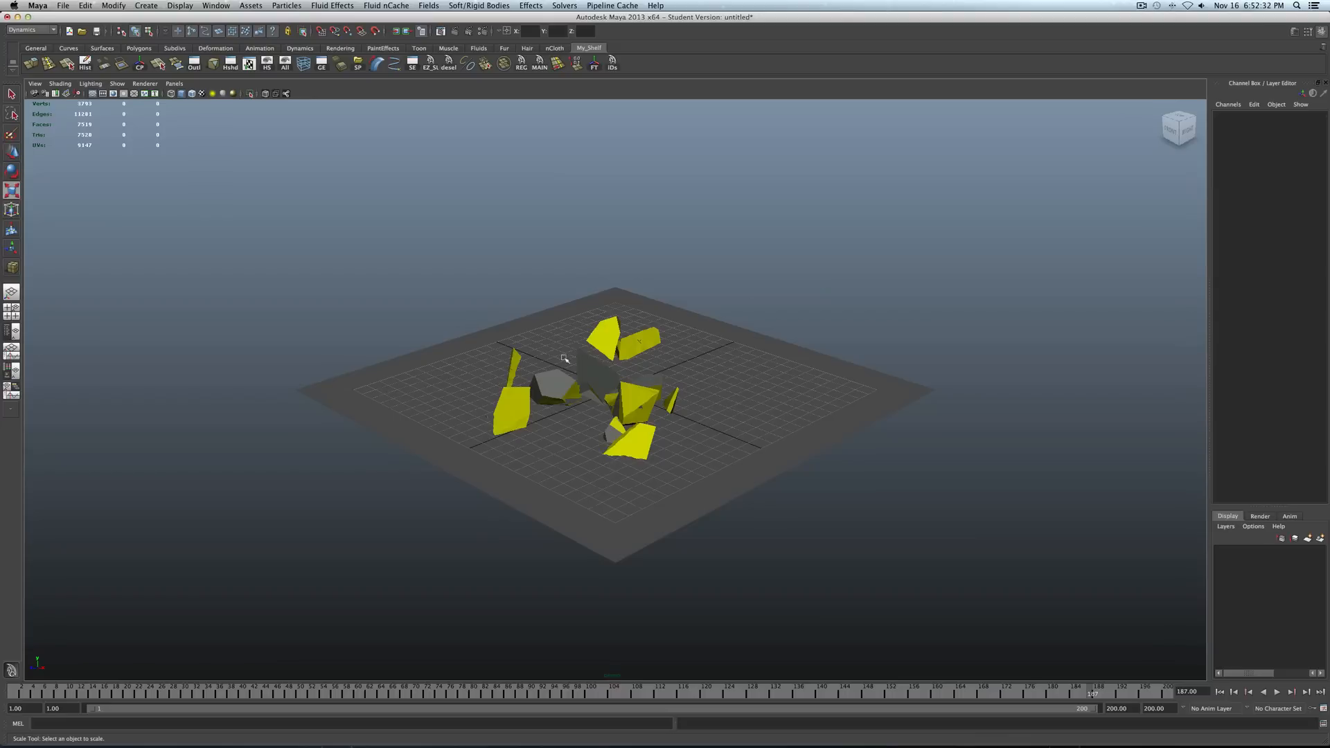
mouse_move(604, 393)
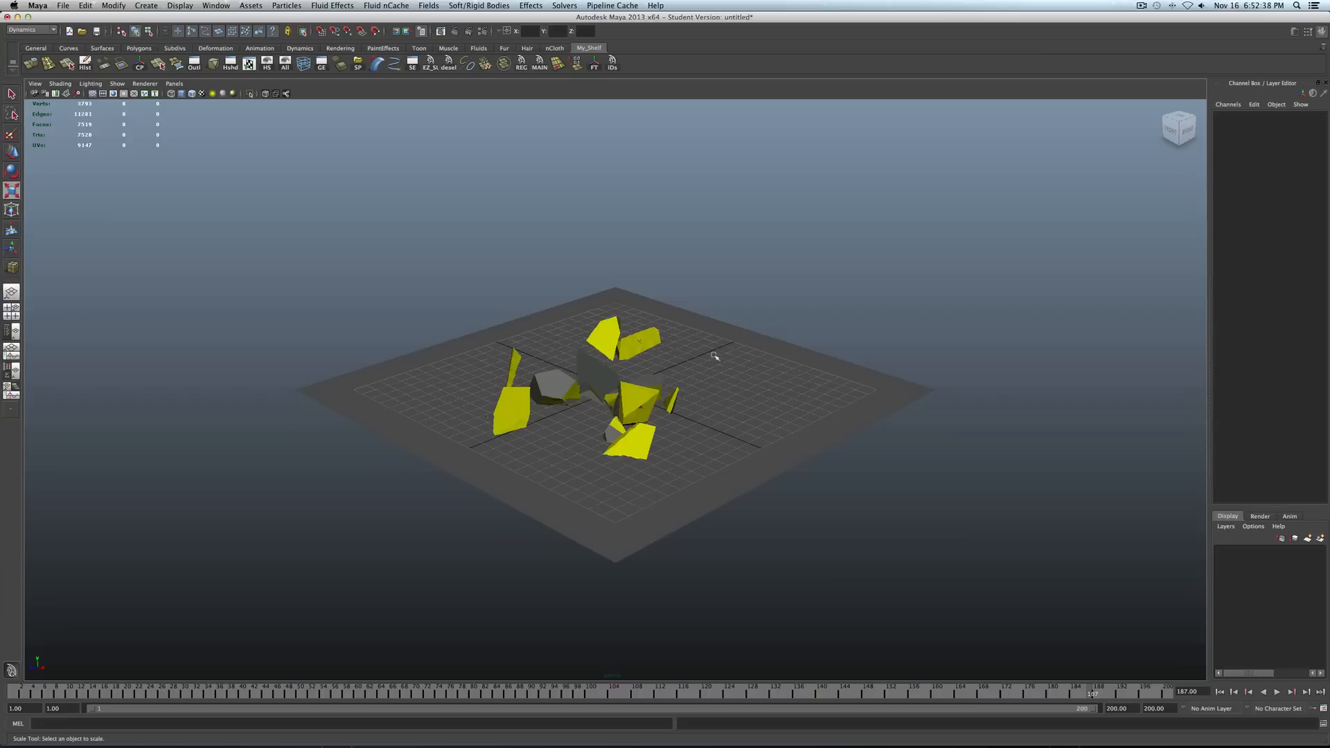
mouse_move(619, 400)
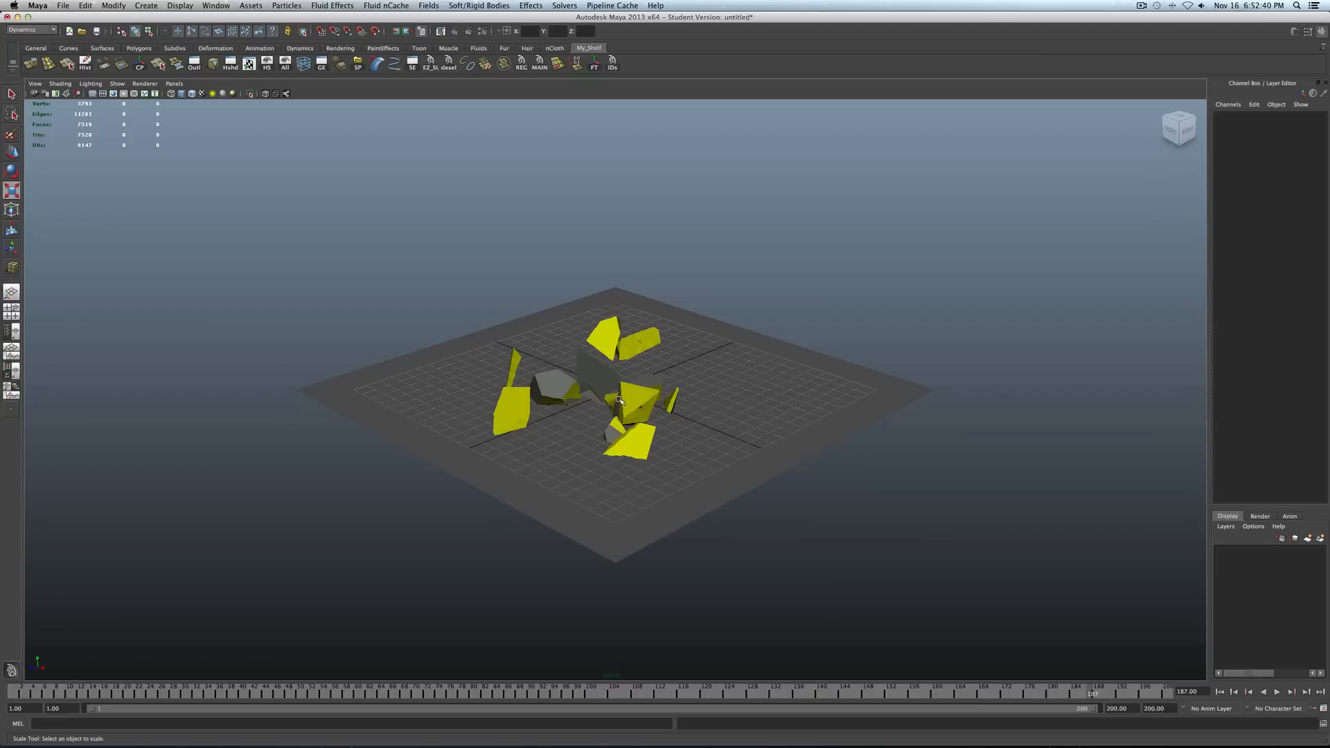
mouse_move(611, 389)
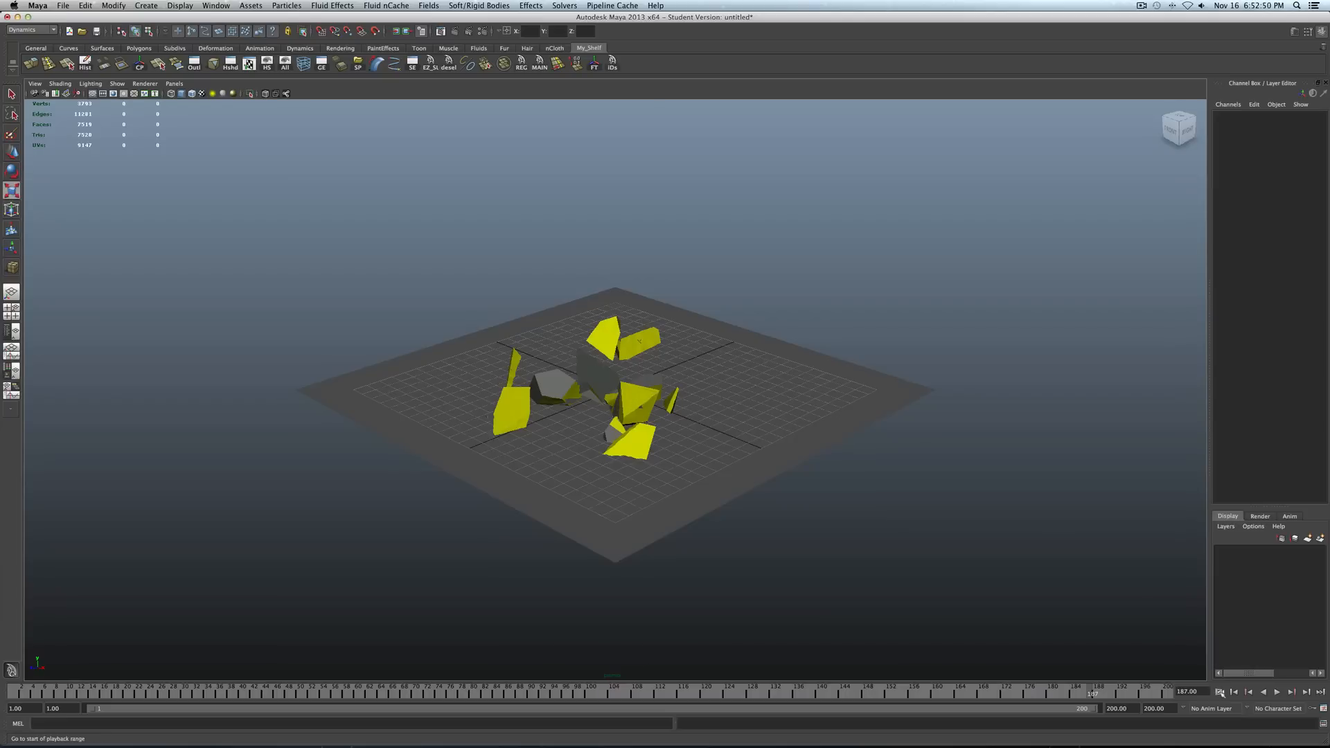
Replay the shatter simulation so the yellow shards resettle around the gray core.
click(1275, 692)
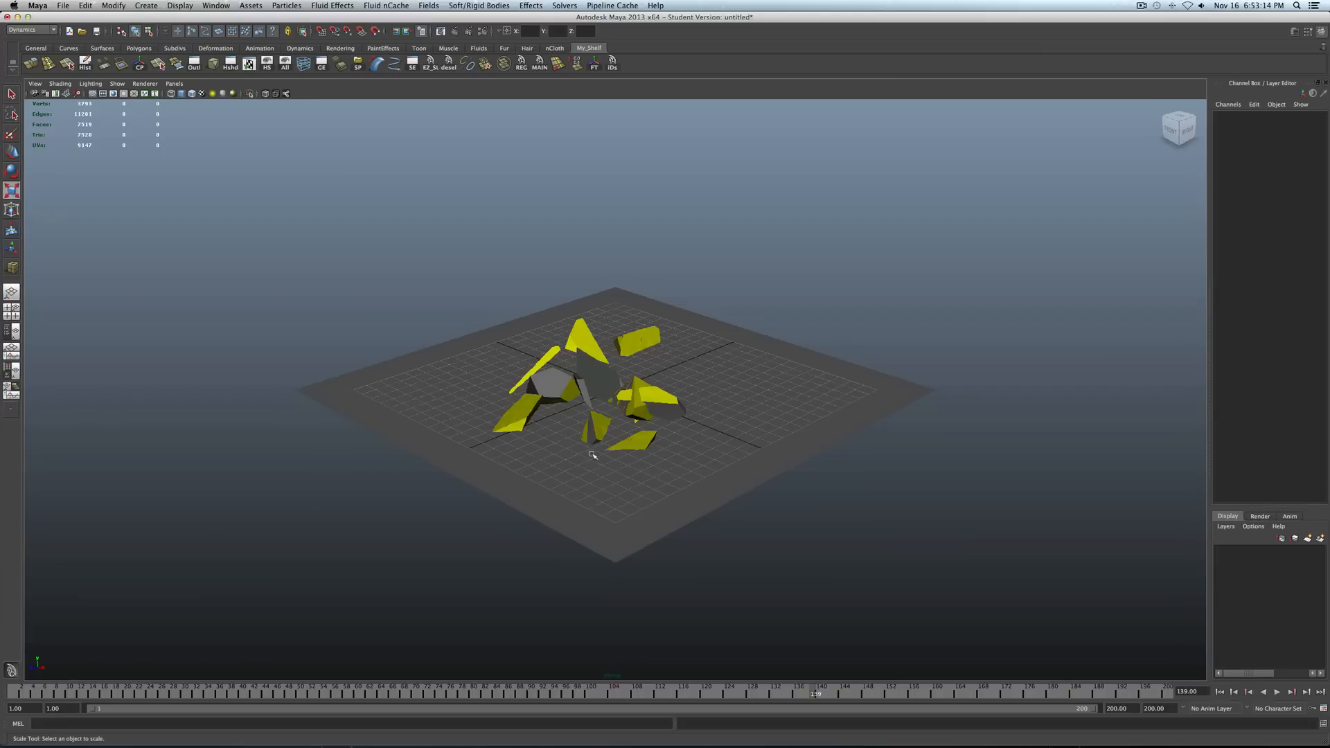
mouse_move(613, 426)
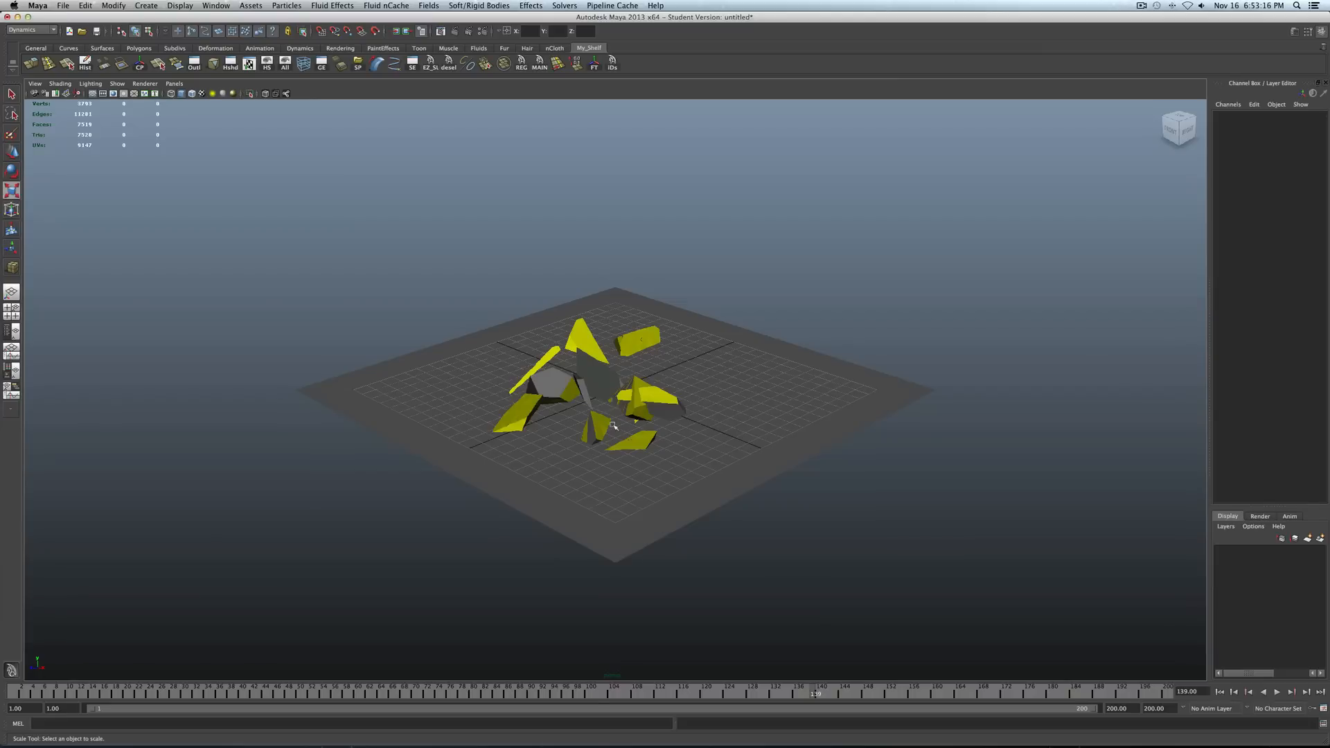
mouse_move(660, 437)
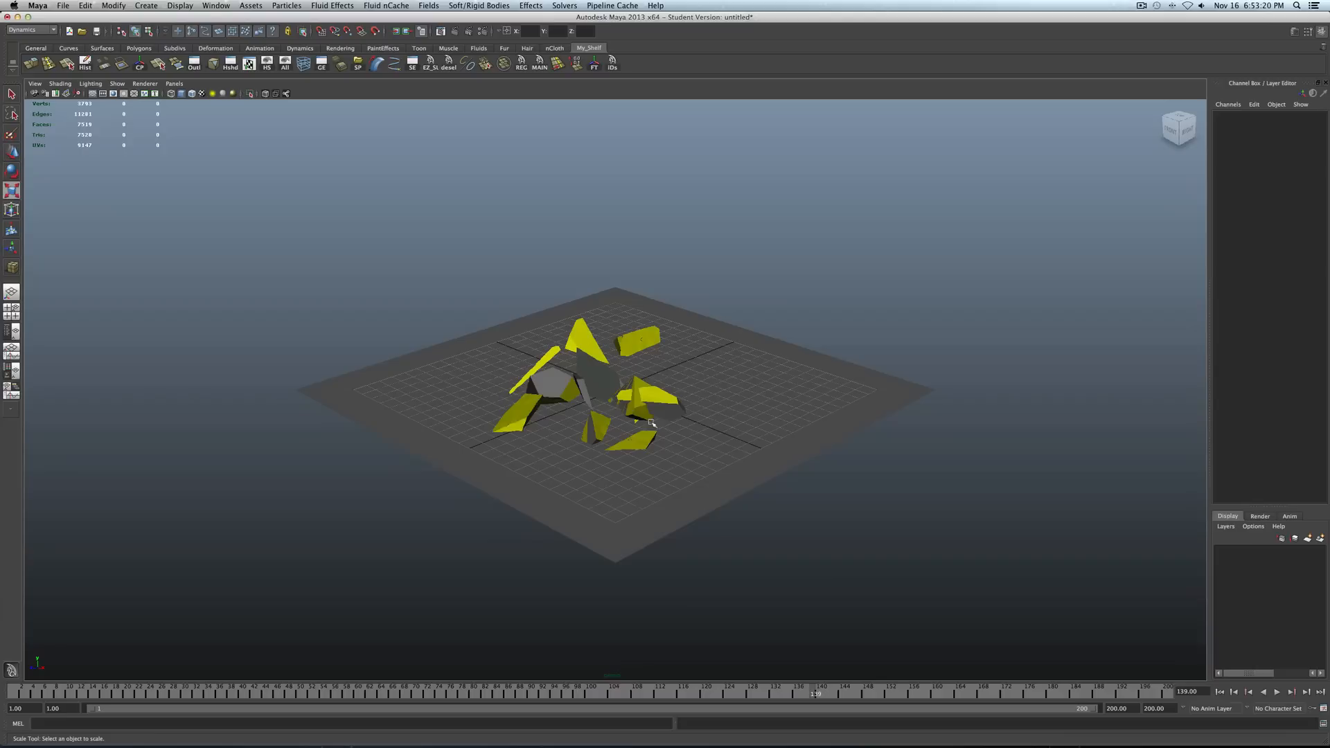
mouse_move(643, 423)
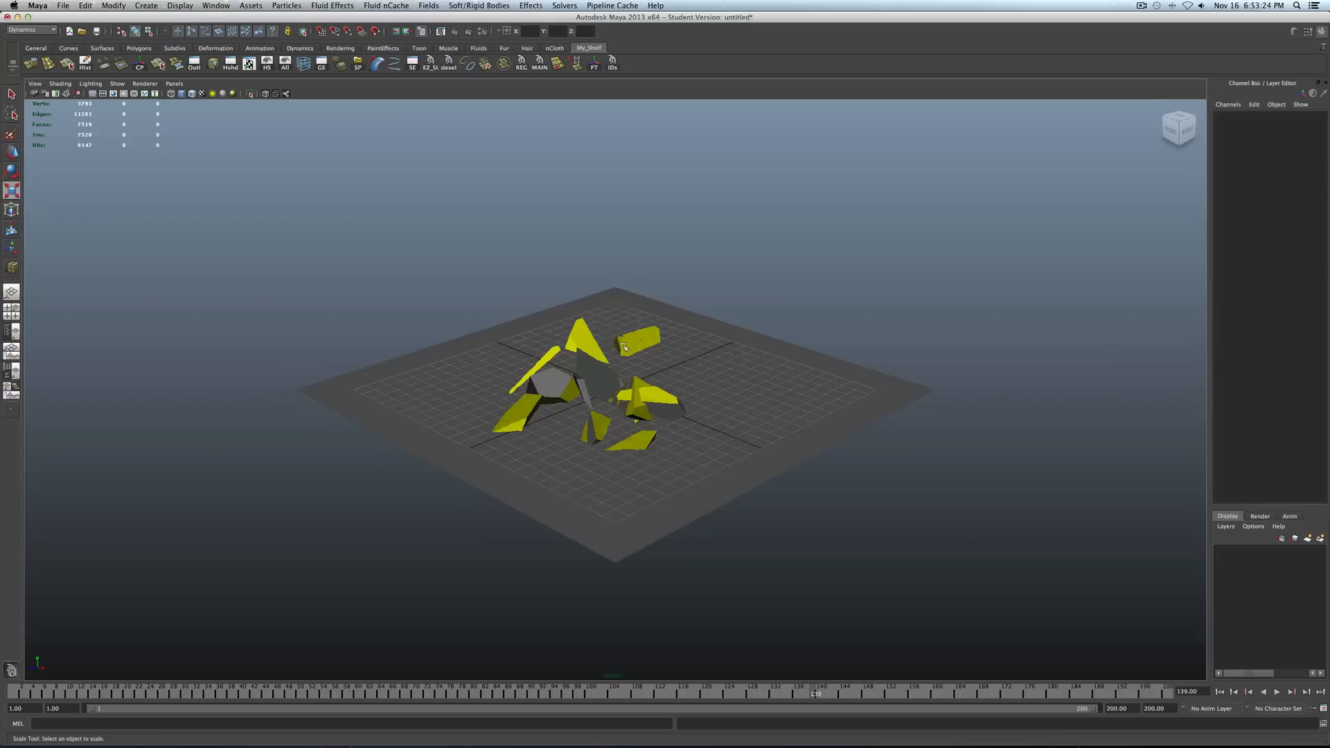
mouse_move(1138, 626)
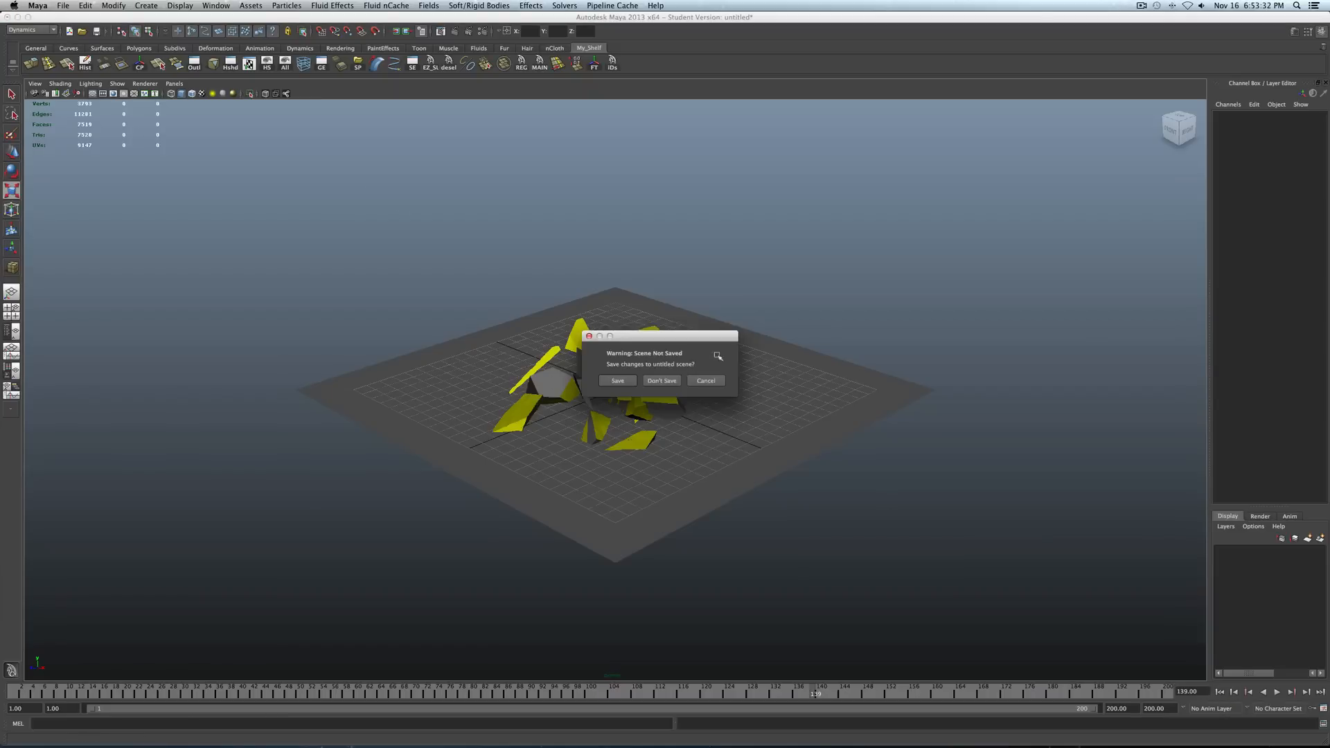
Discard the old scene without saving and delete the raised cube's construction history.
click(661, 381)
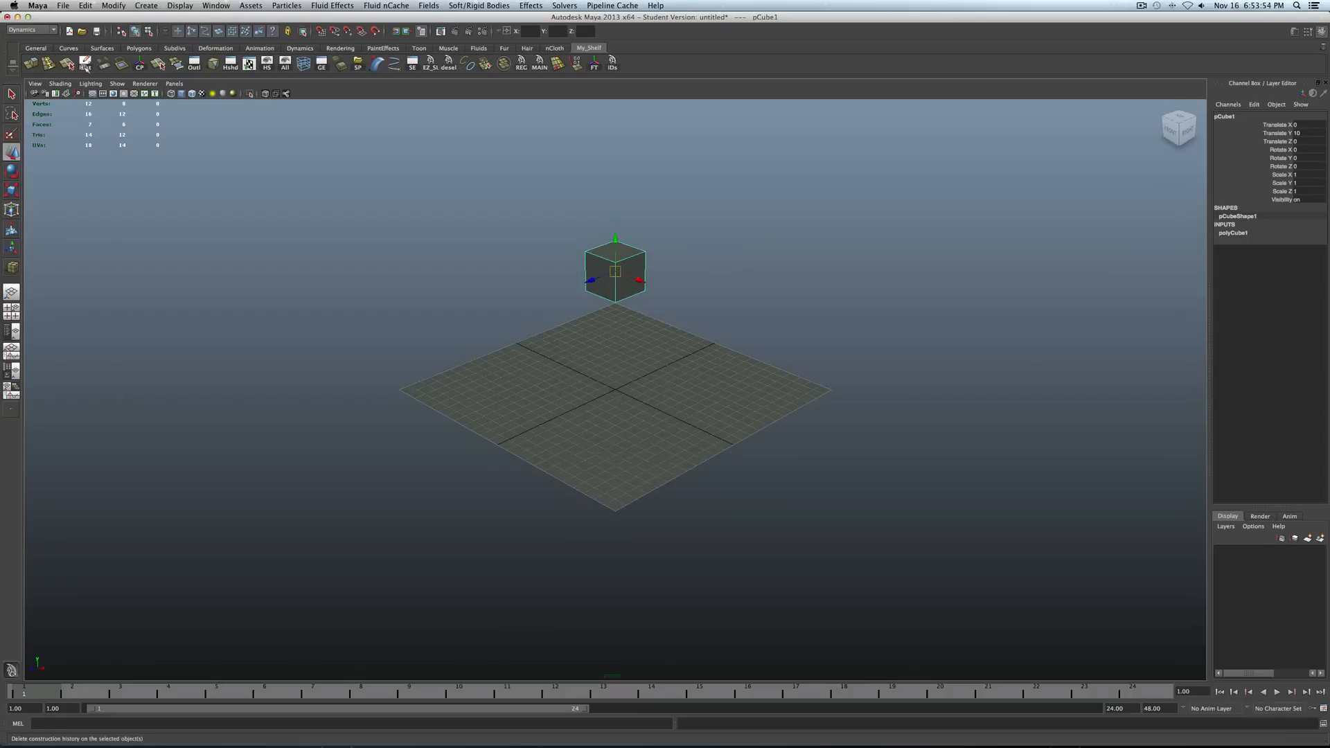
click(84, 61)
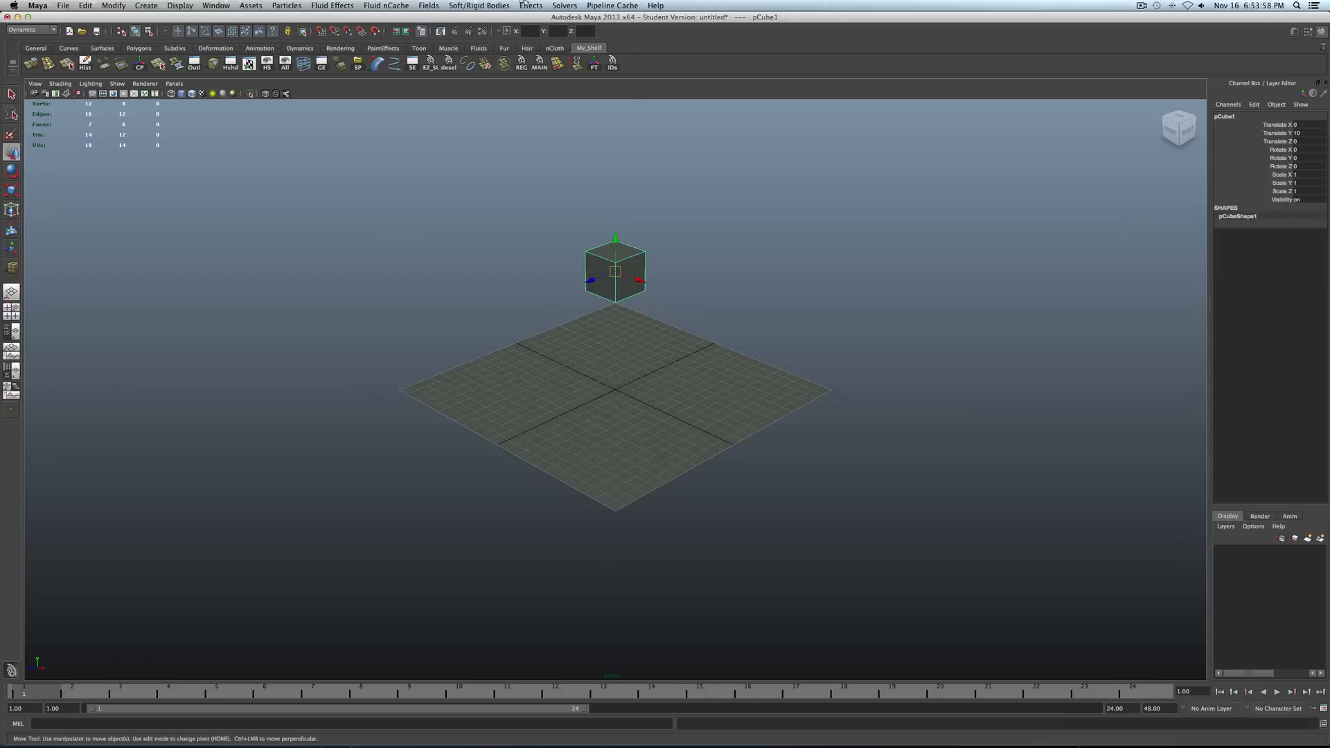
Open Create Shatter options, compare Surface and Solid Shatter tabs, settling on Solid Shatter.
click(530, 6)
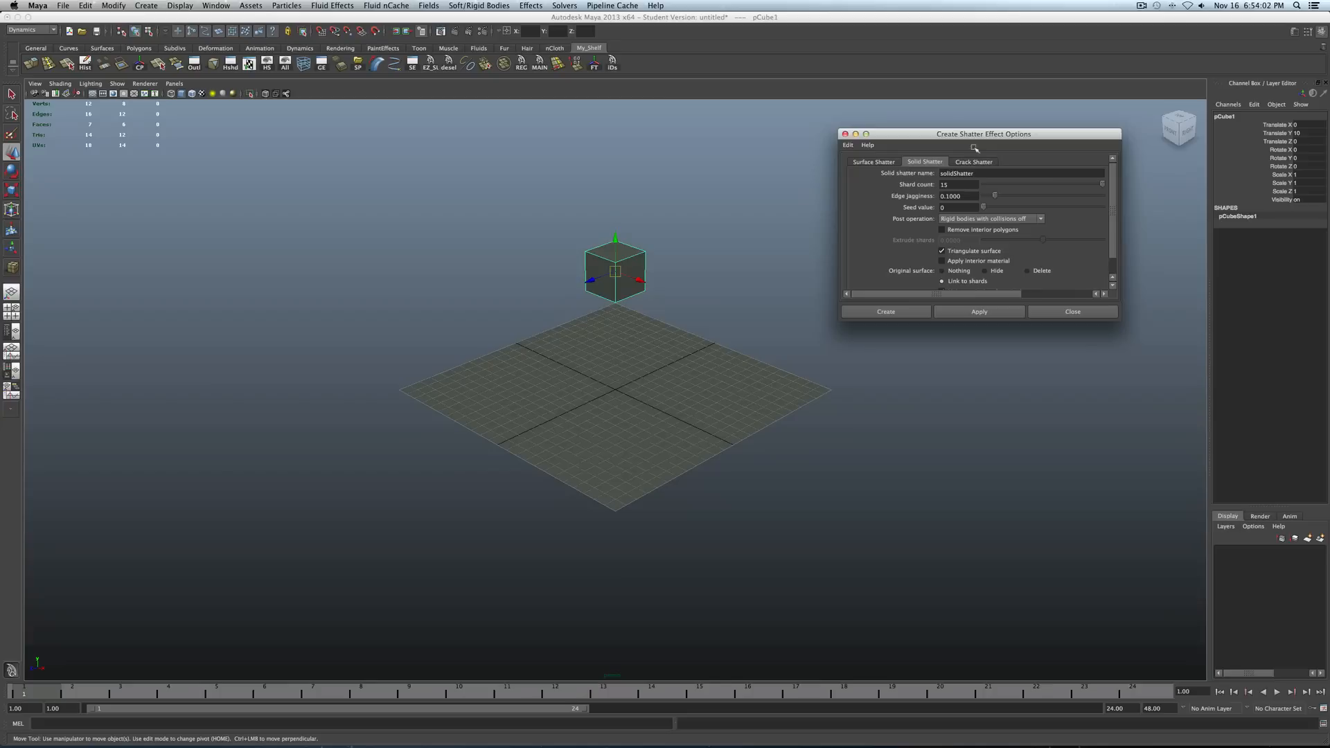
click(824, 162)
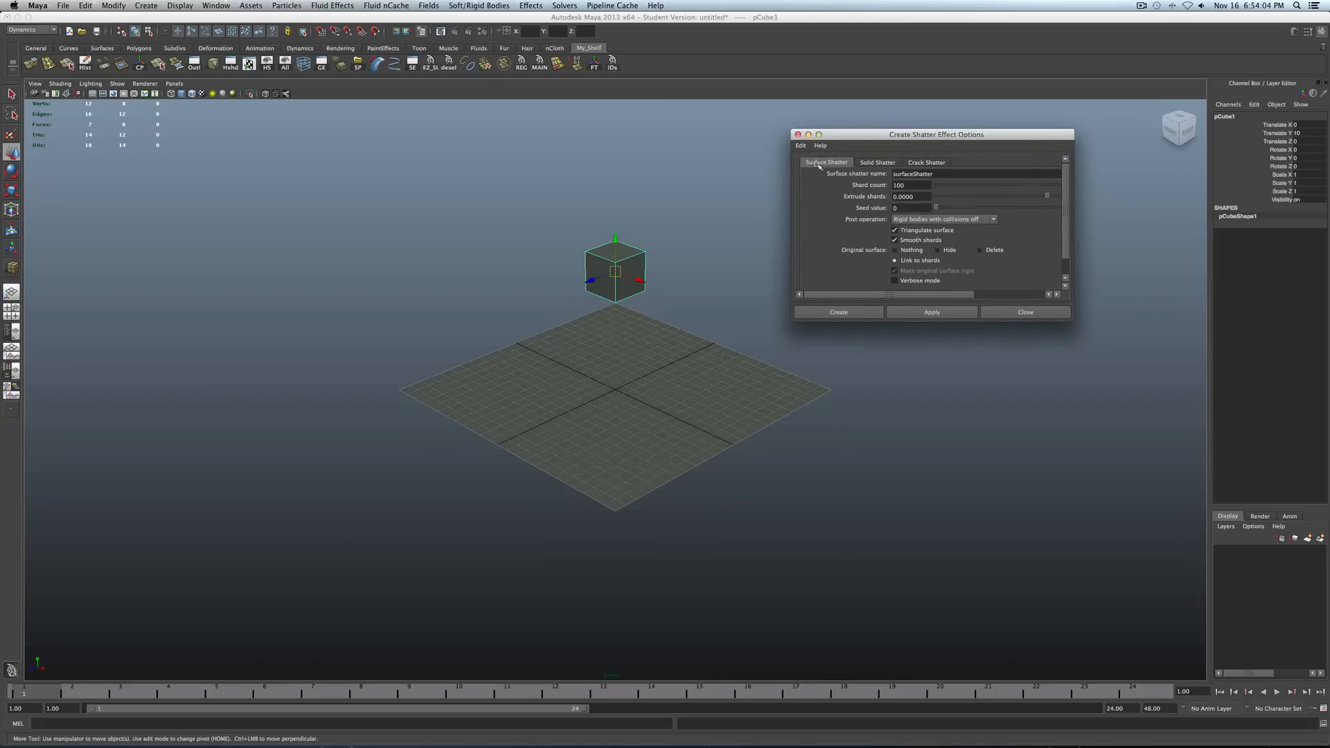
click(878, 162)
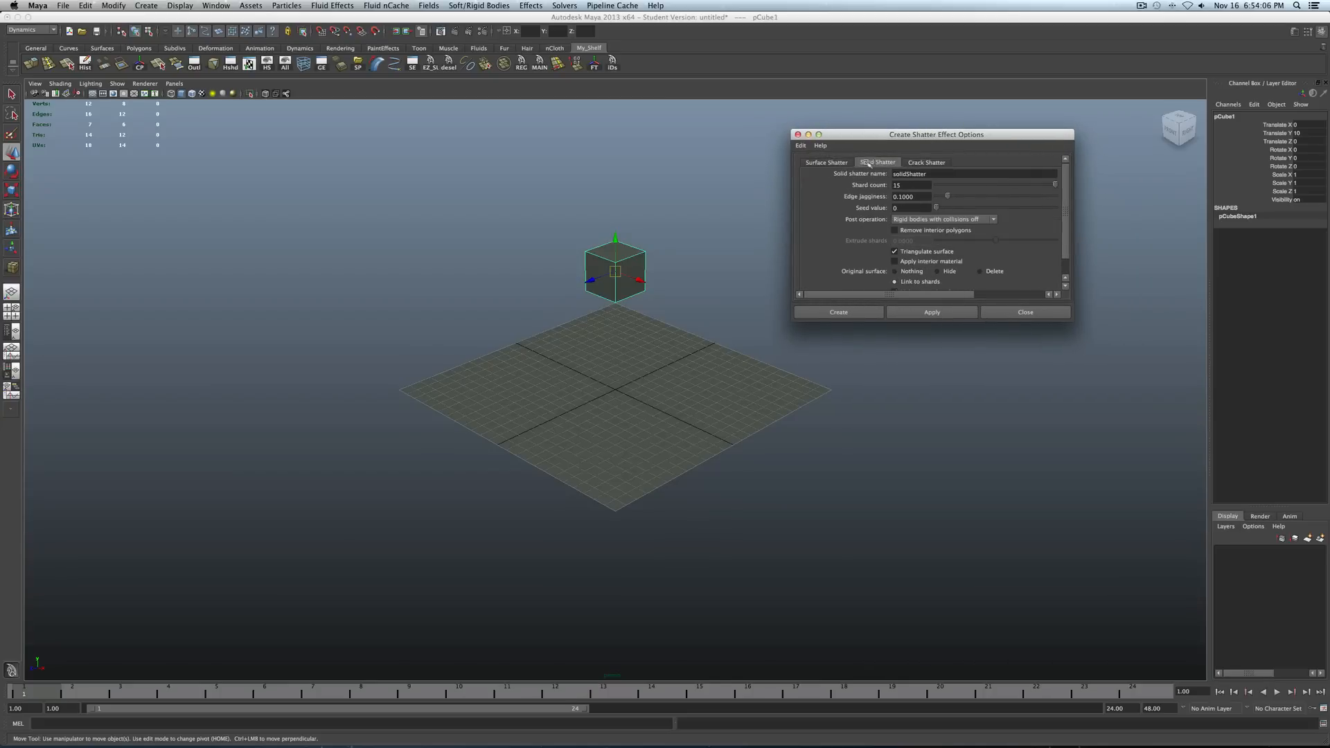
click(825, 162)
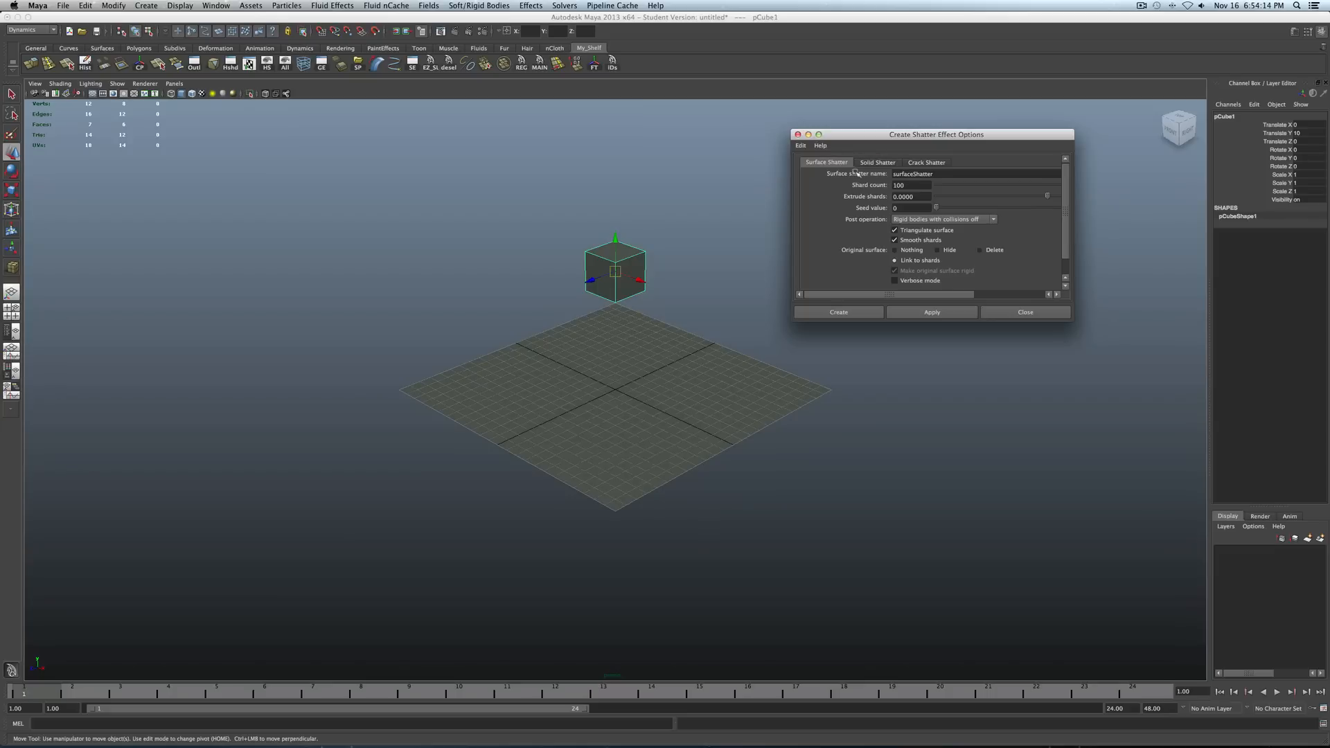
click(877, 162)
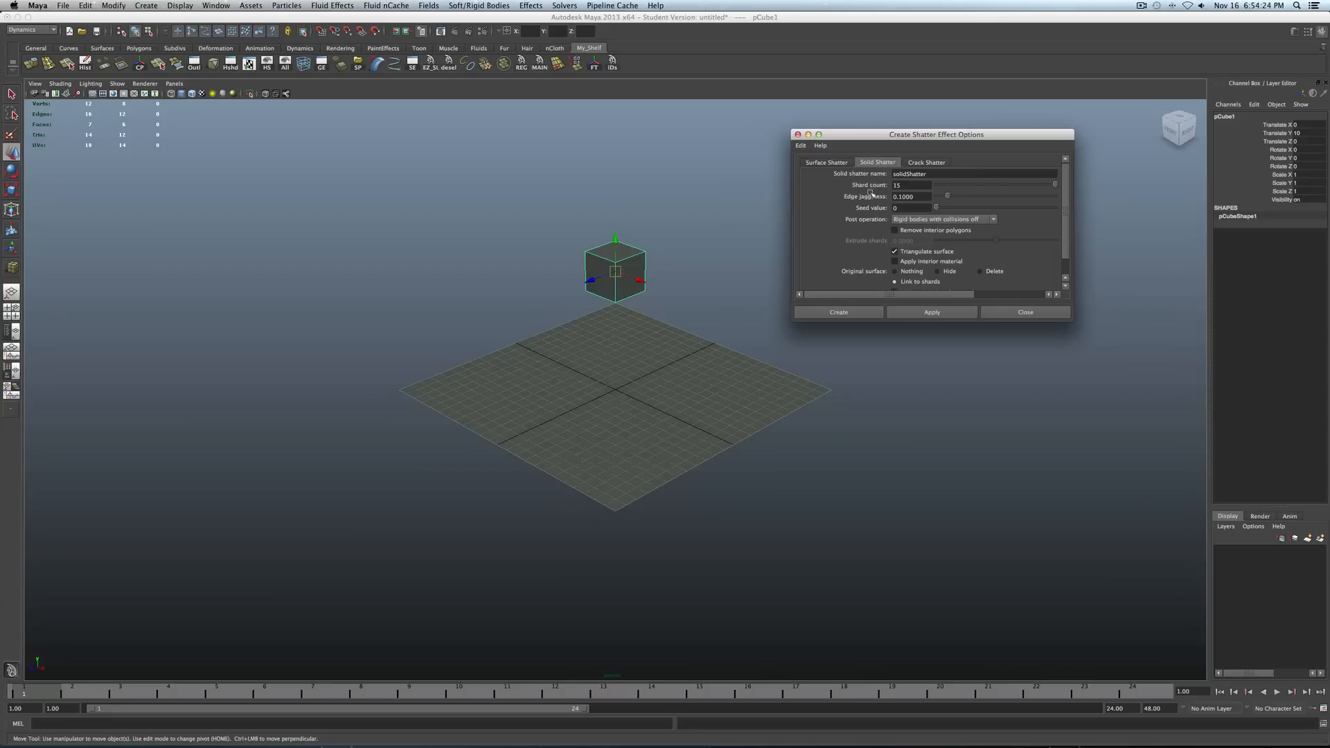
Set 20 shards, rigid bodies with collisions off, and link the original cube to shards.
click(800, 144)
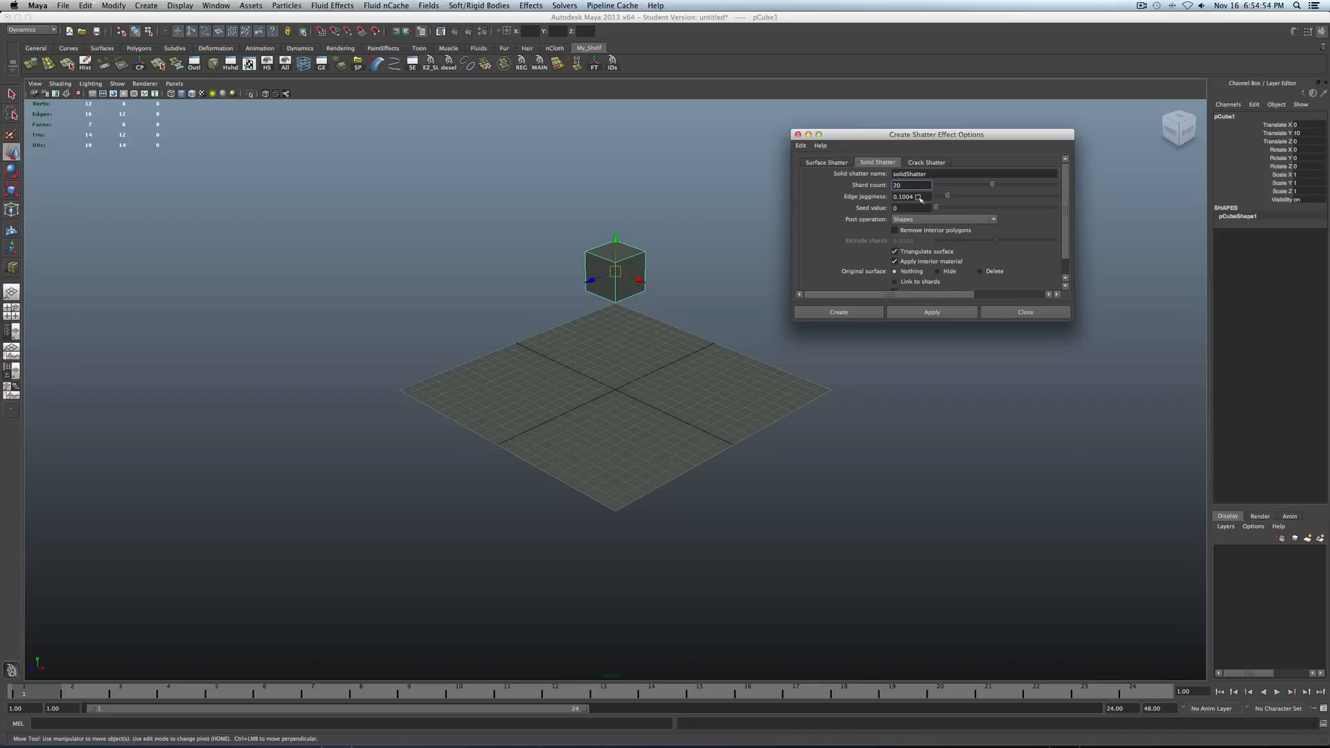
click(908, 196)
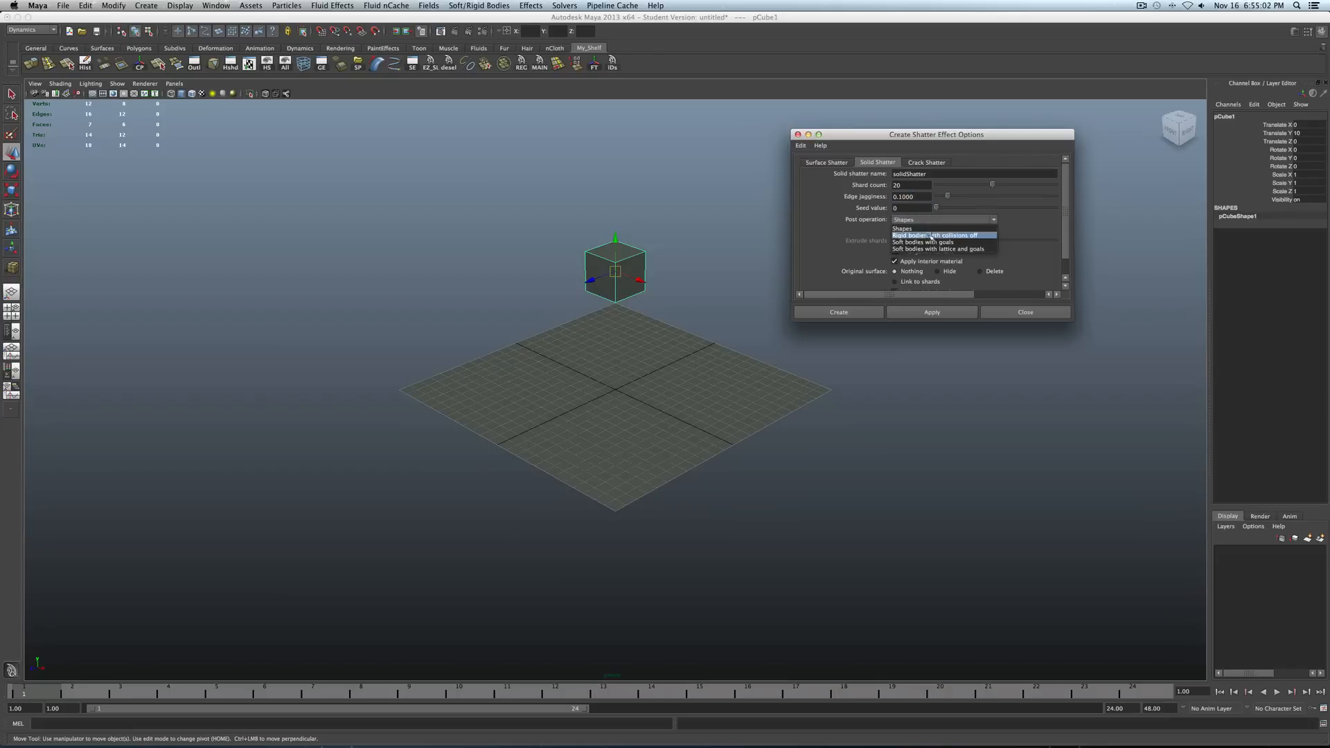
click(933, 235)
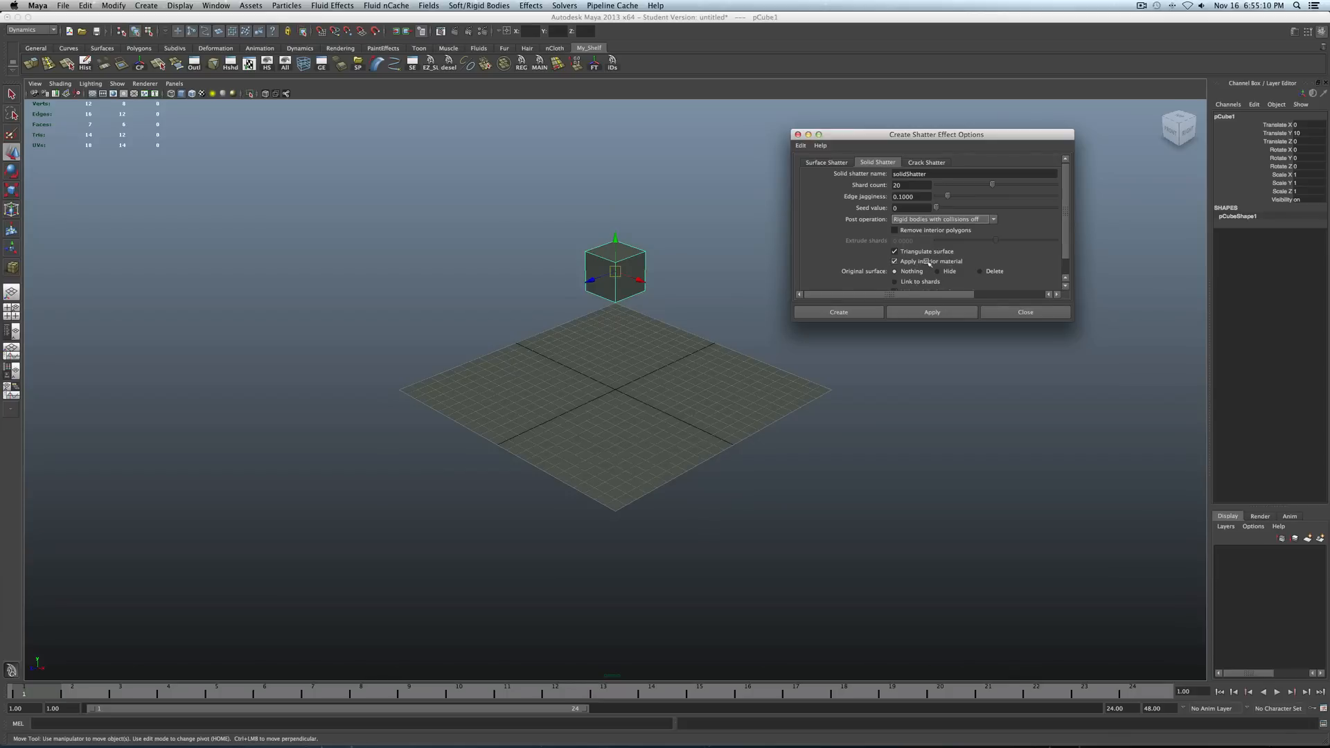
click(895, 261)
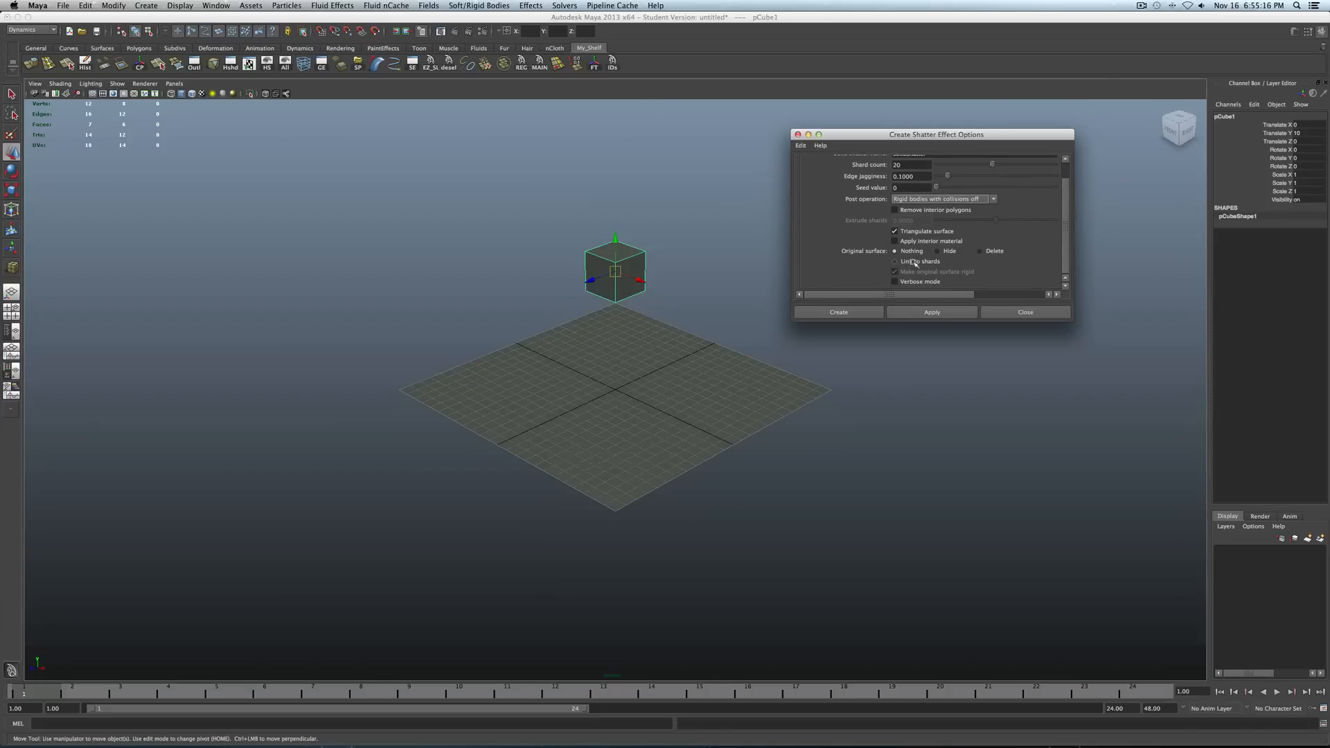
click(896, 261)
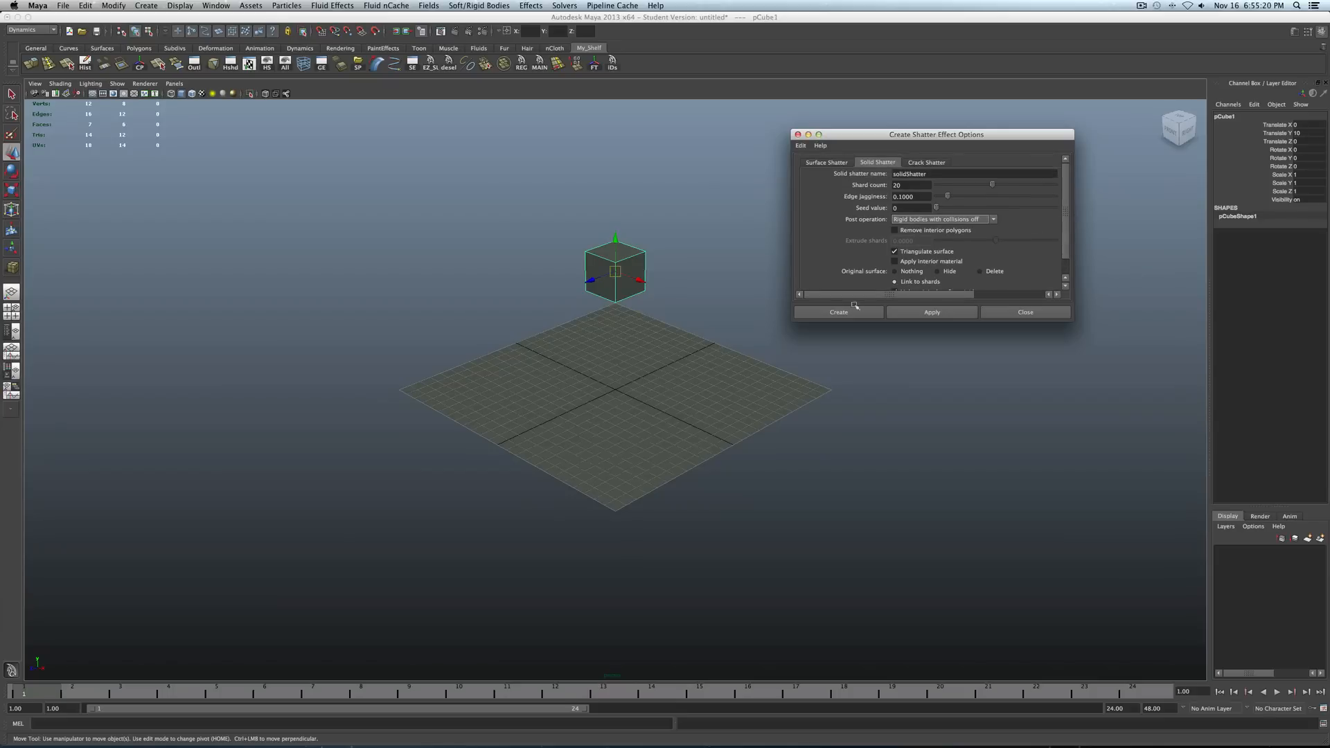
Create the solid shatter, splitting the raised cube into shards with a rigid body solver.
click(838, 311)
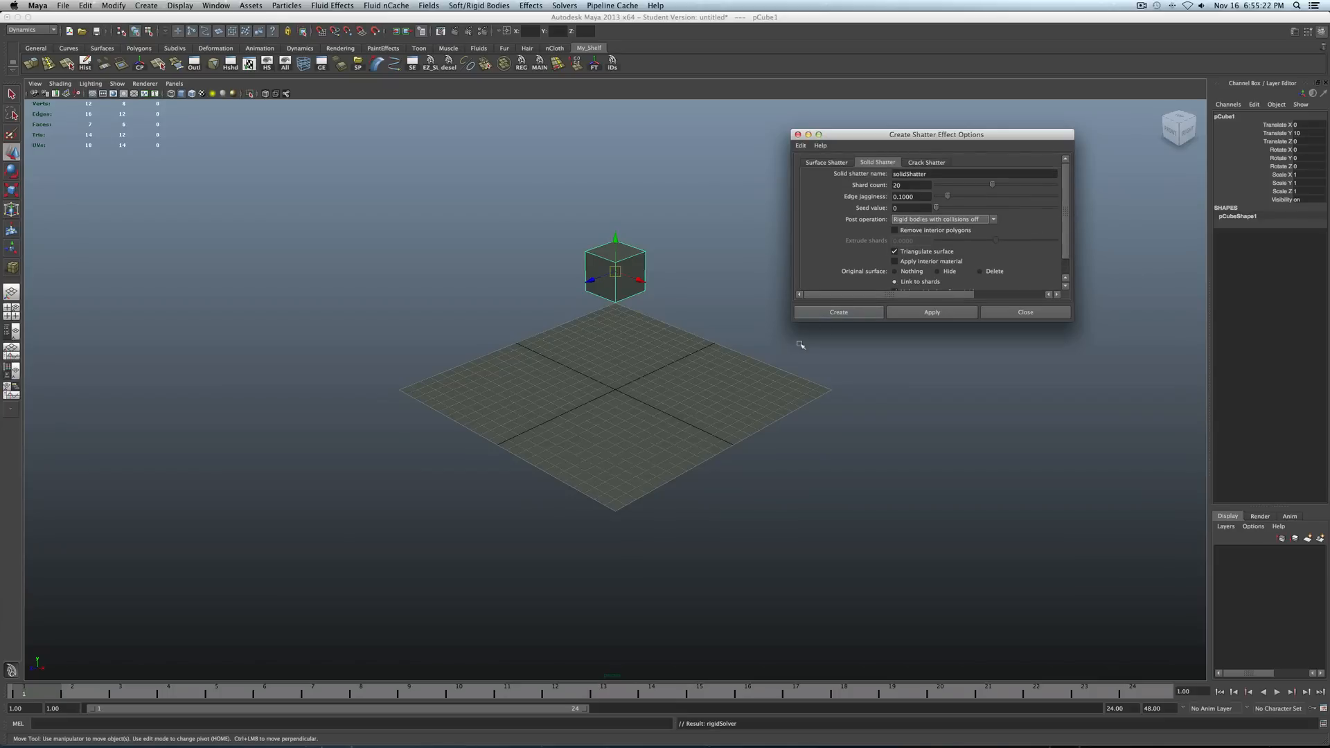
mouse_move(769, 265)
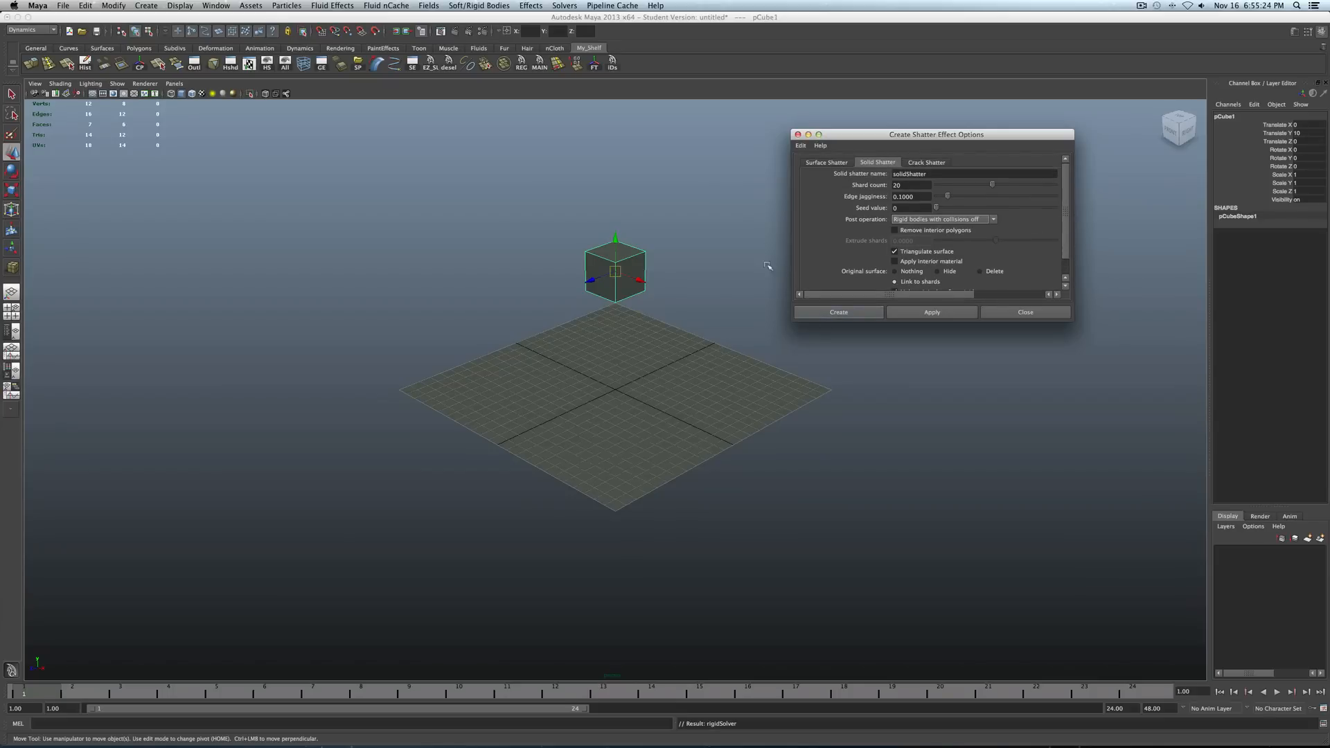
mouse_move(761, 291)
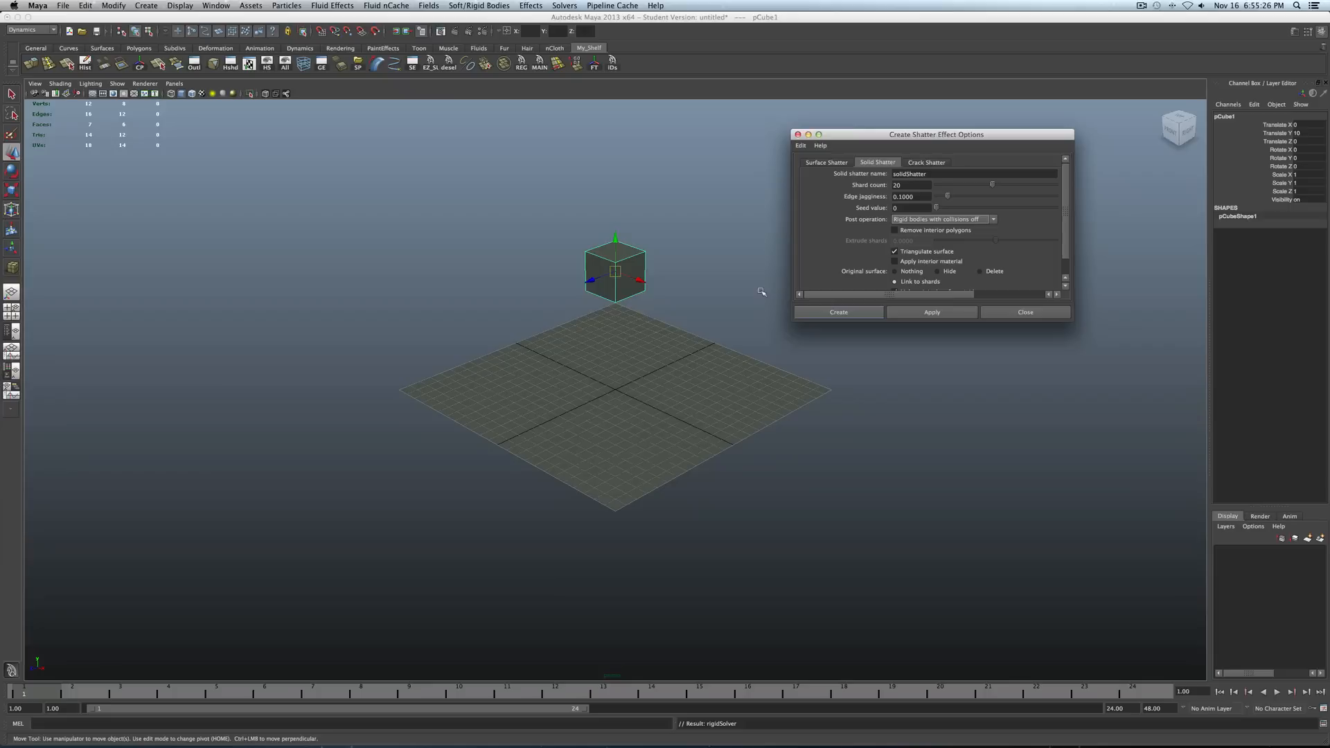
click(838, 311)
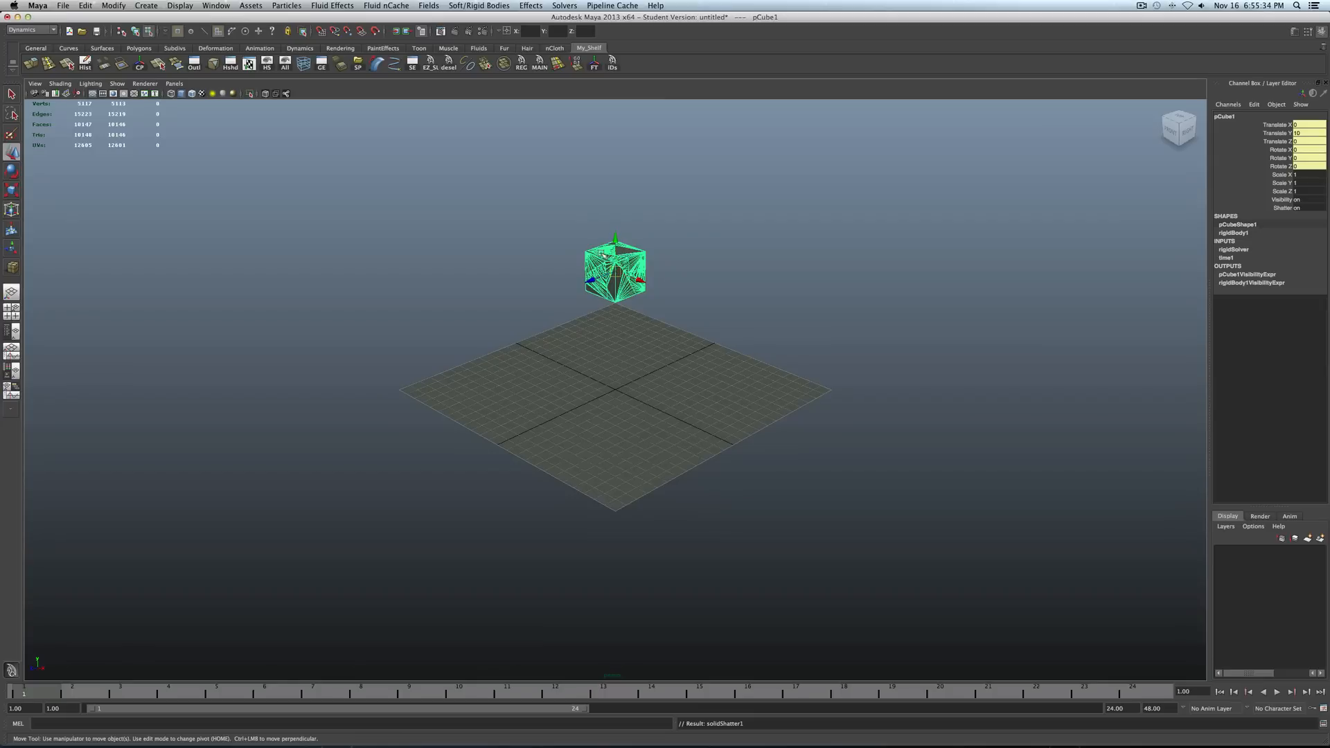
mouse_move(683, 282)
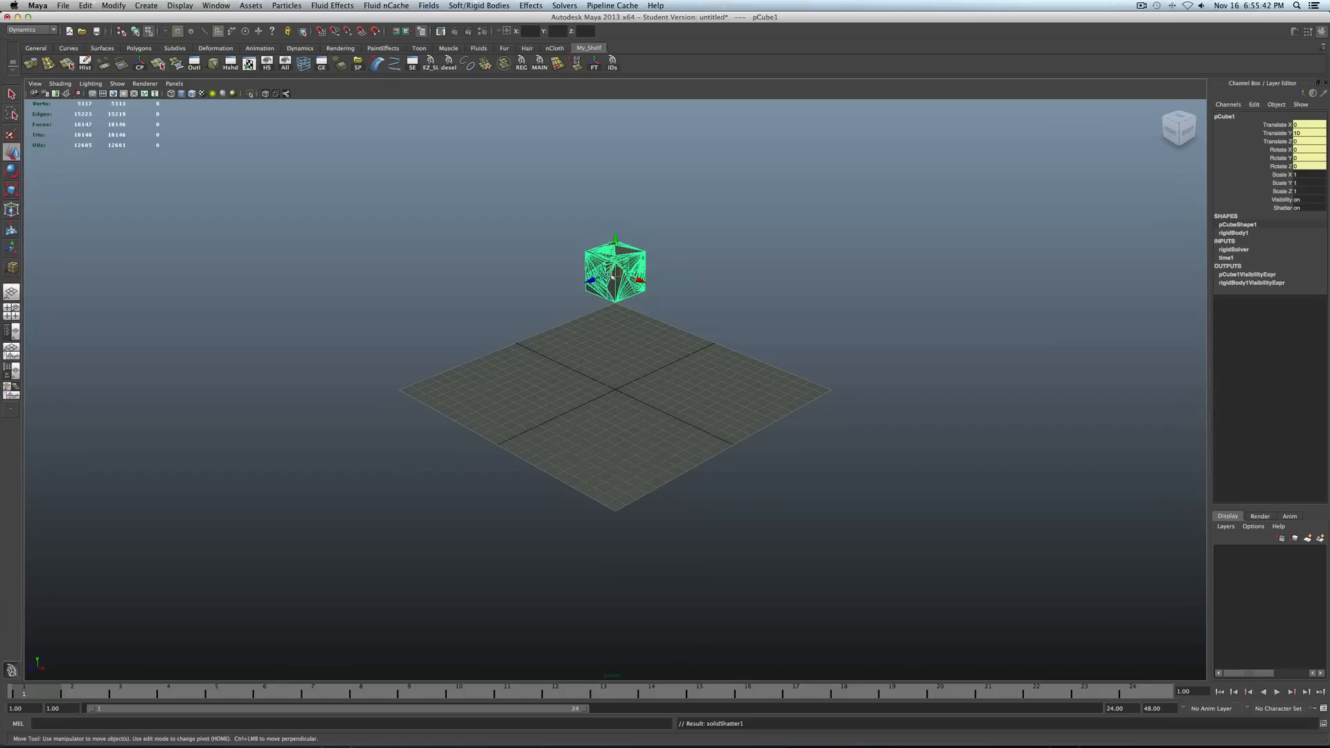
mouse_move(616, 219)
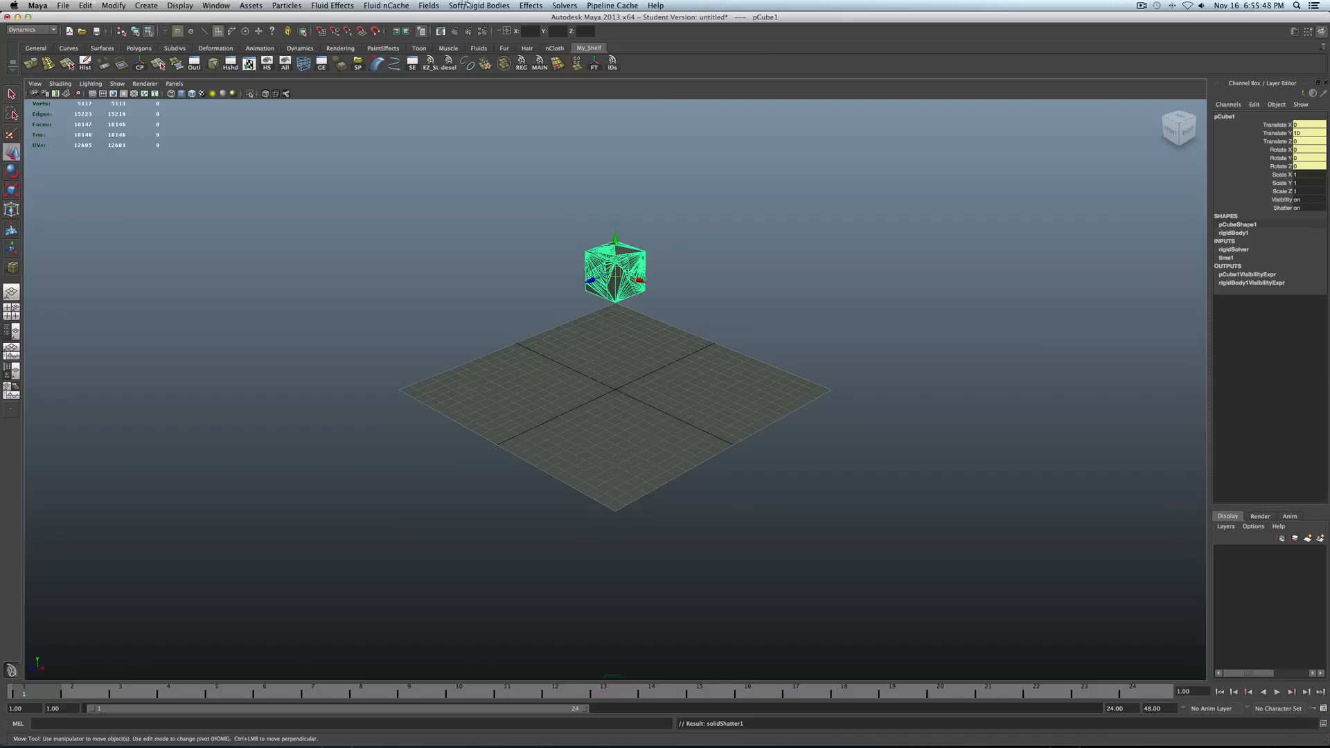
Add a downward gravity field of magnitude 9.8 to the shattered cube.
click(428, 6)
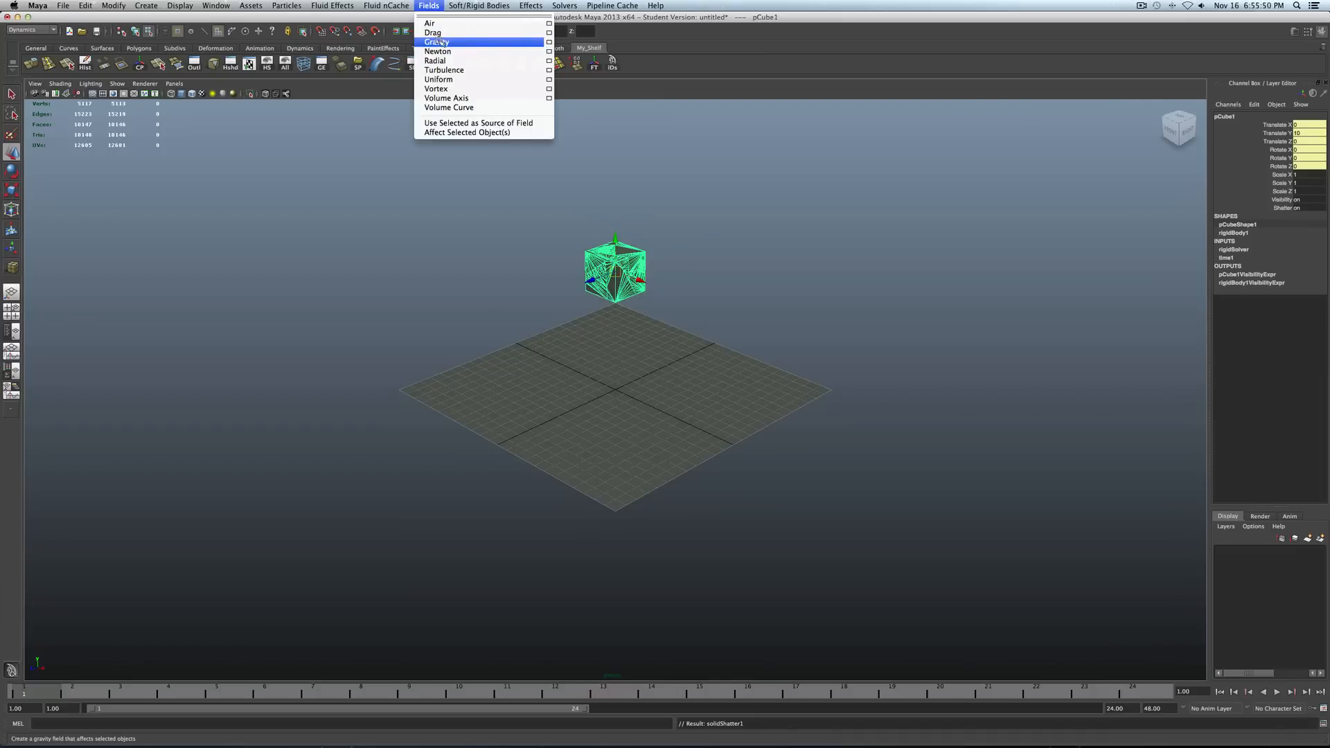
click(437, 42)
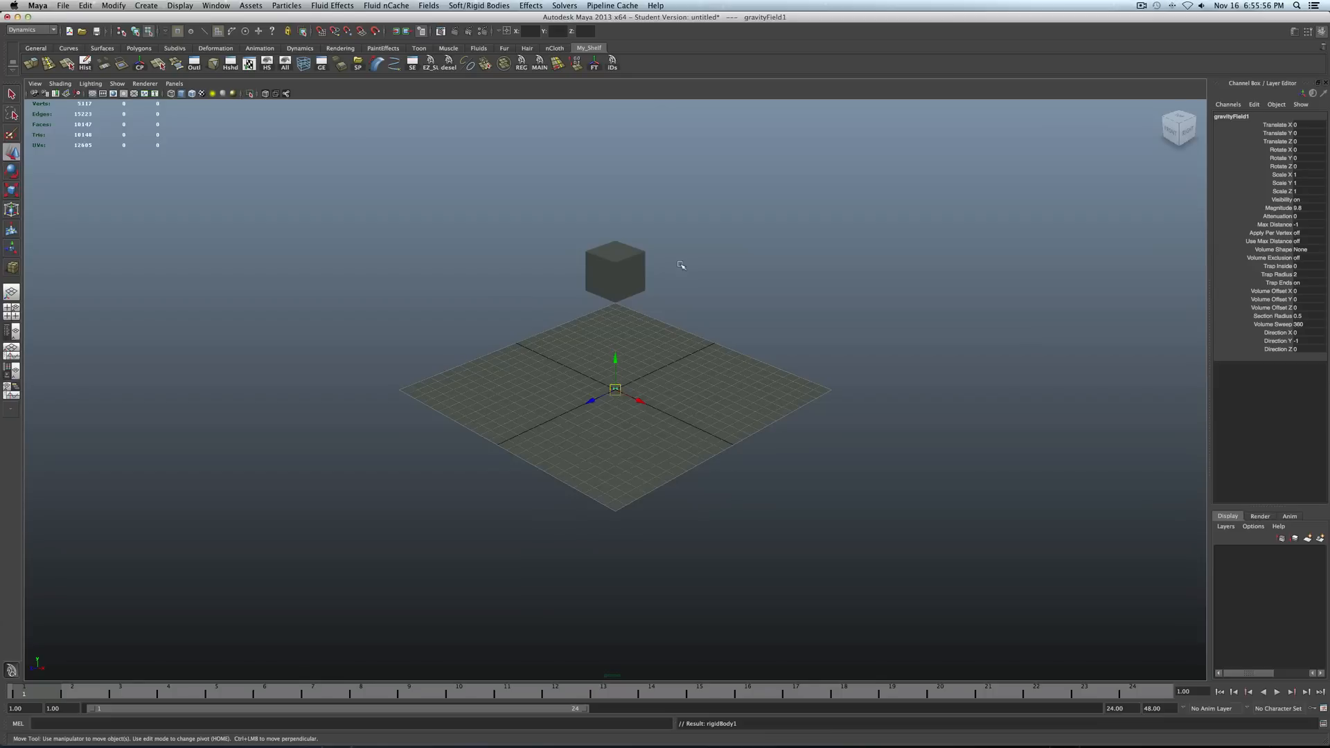
mouse_move(630, 303)
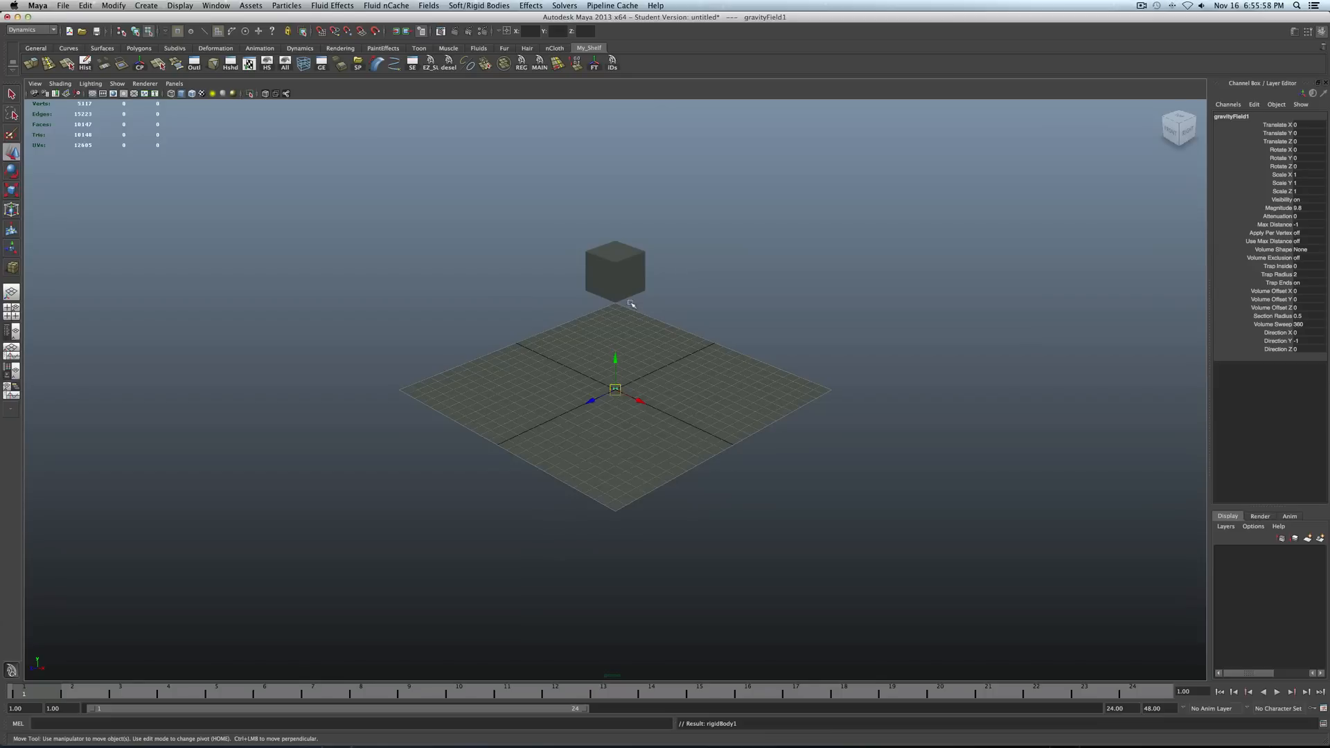
mouse_move(698, 306)
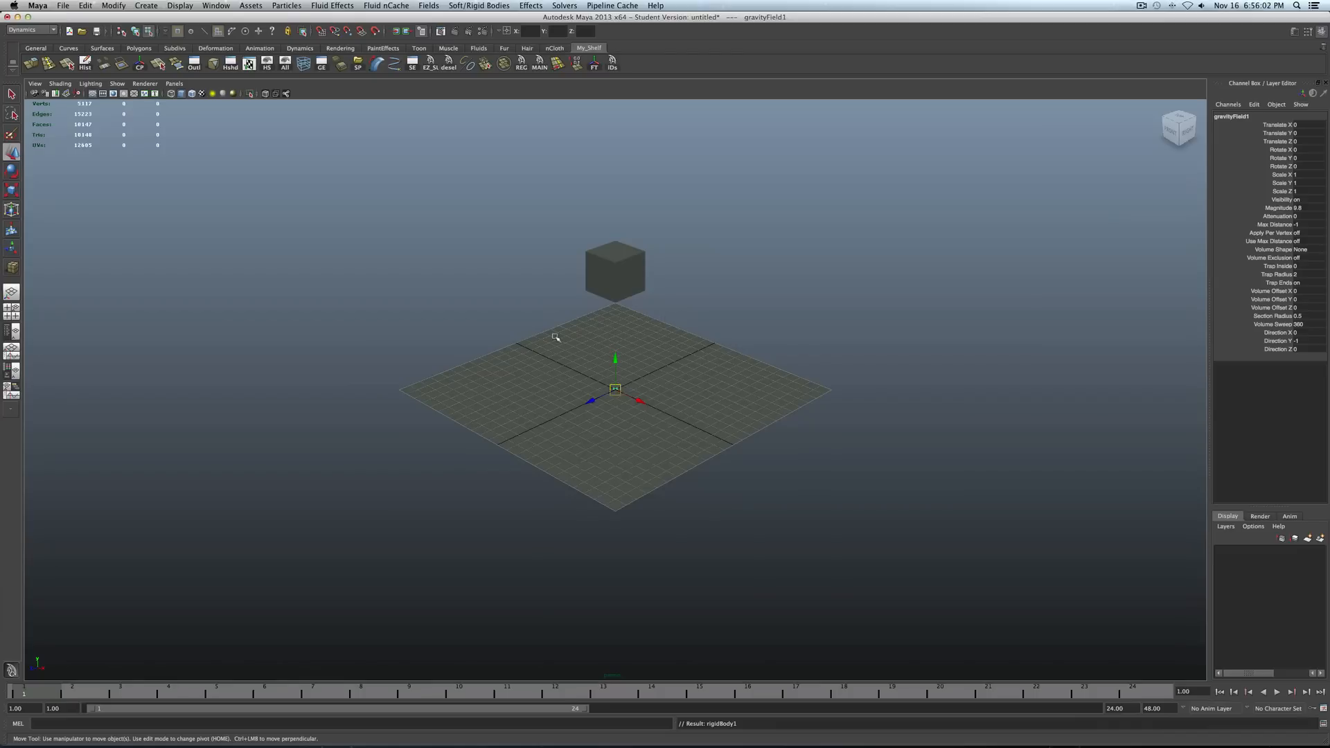
mouse_move(520, 416)
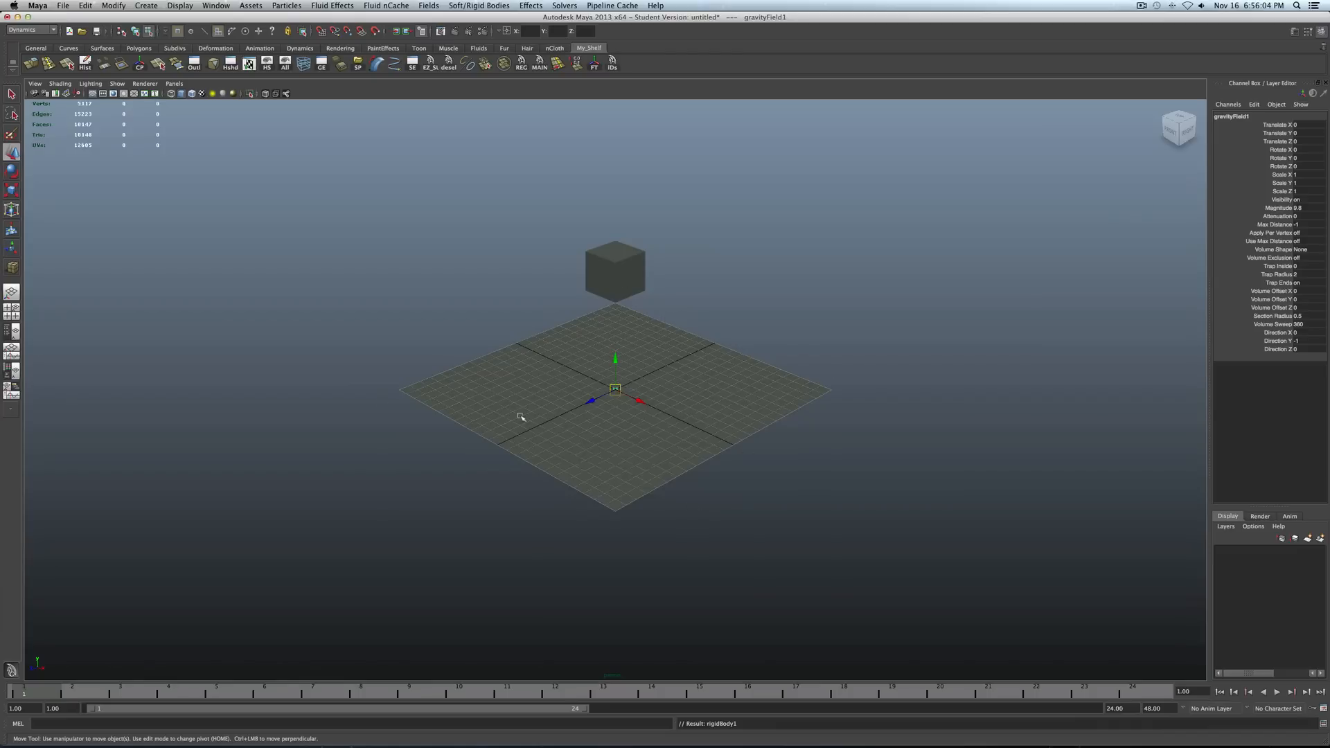
mouse_move(722, 409)
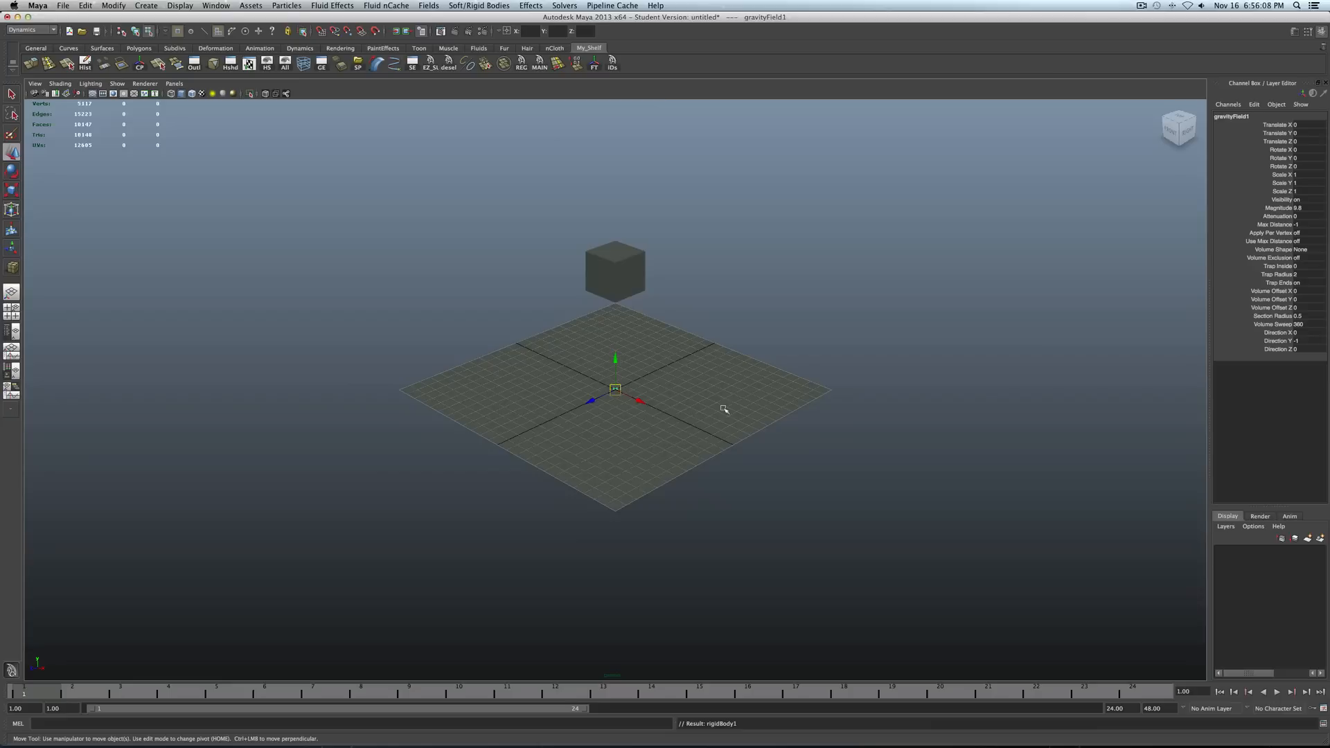
mouse_move(728, 388)
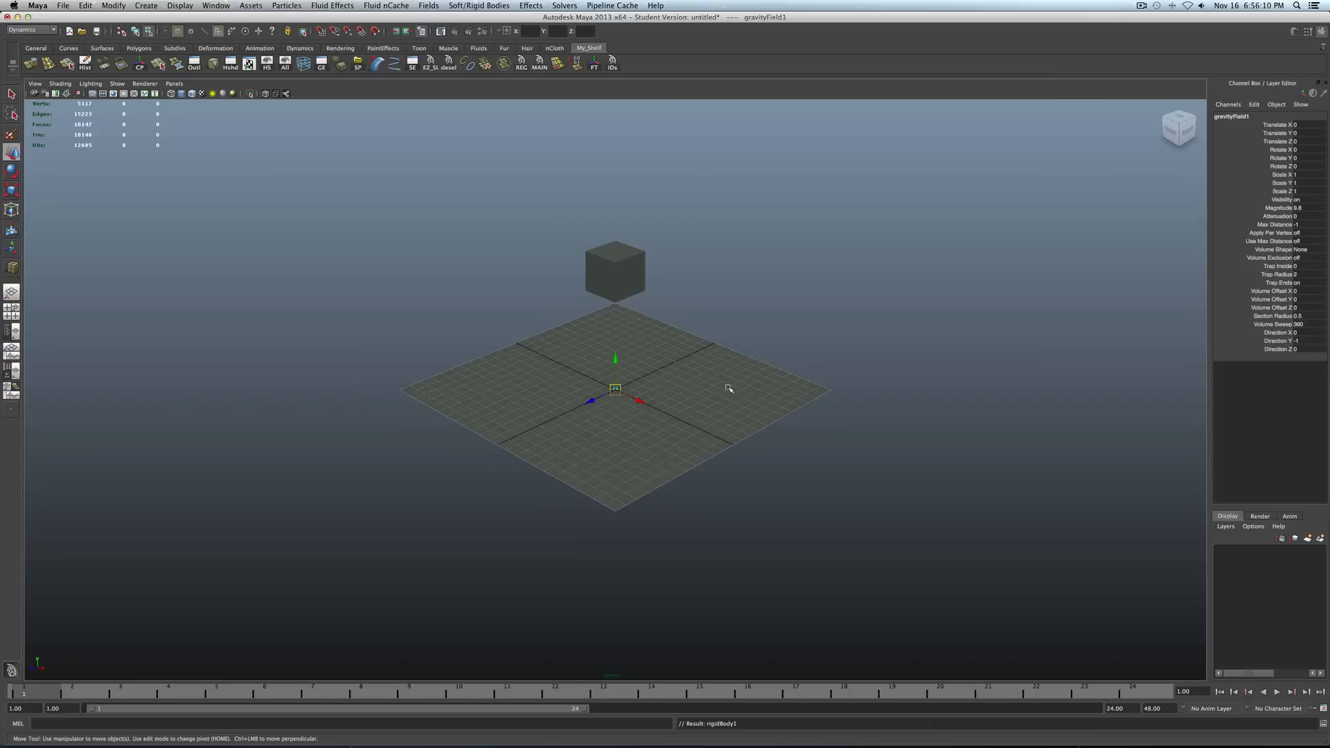
mouse_move(533, 349)
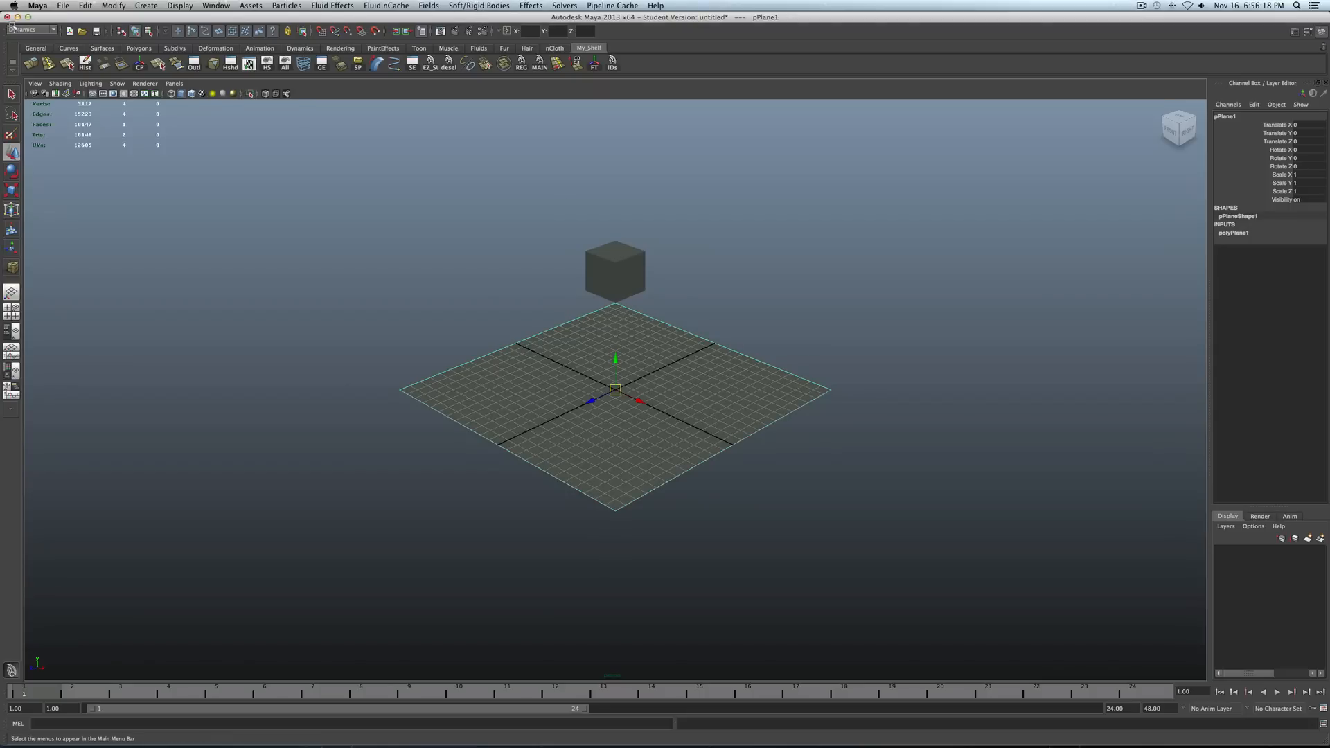
Make pPlane1 a passive rigid body and edit rigidBody22's Collision Layer value.
click(479, 6)
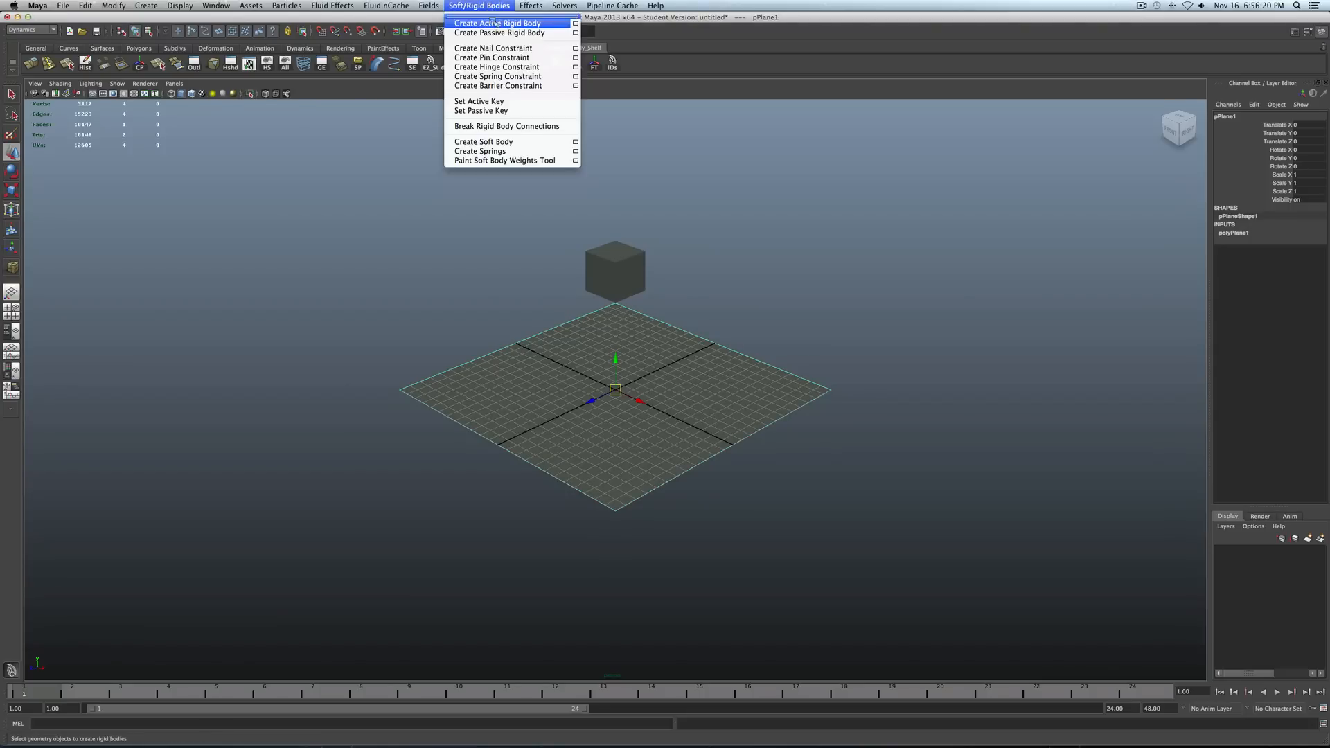
mouse_move(499, 32)
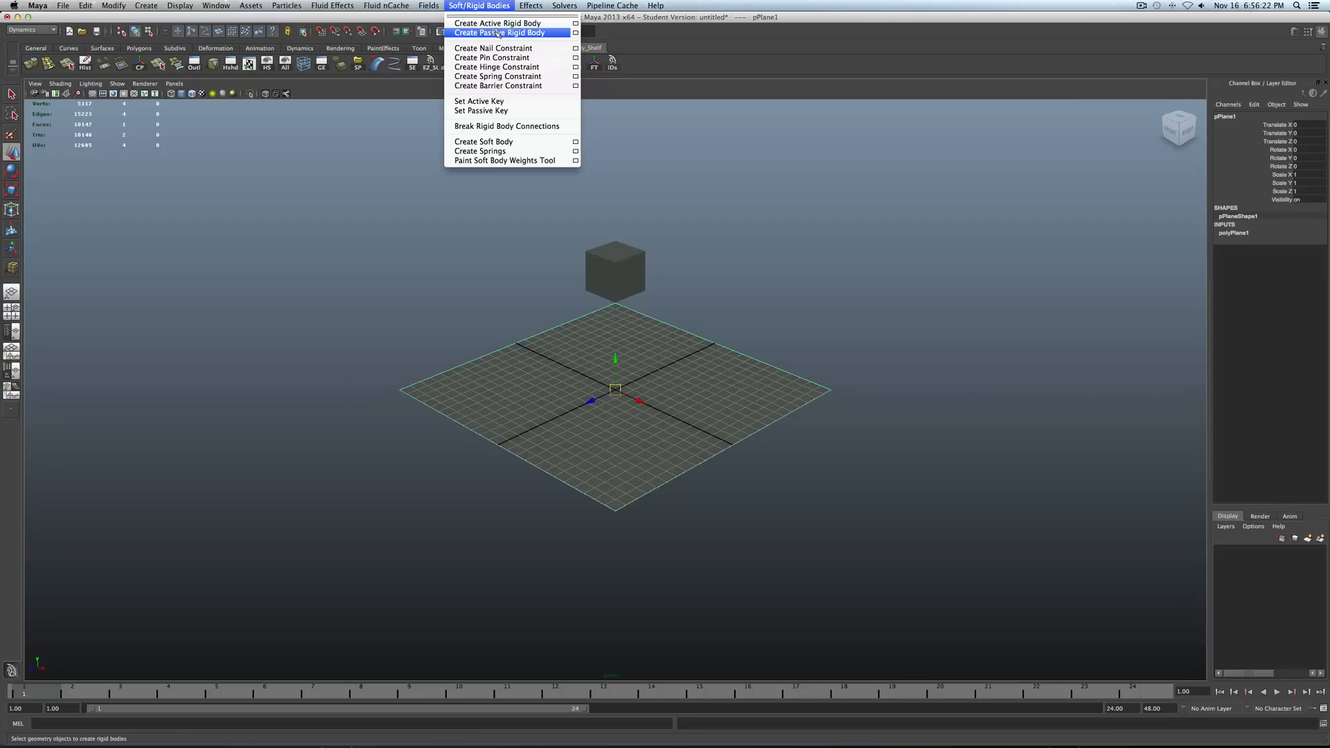
click(499, 33)
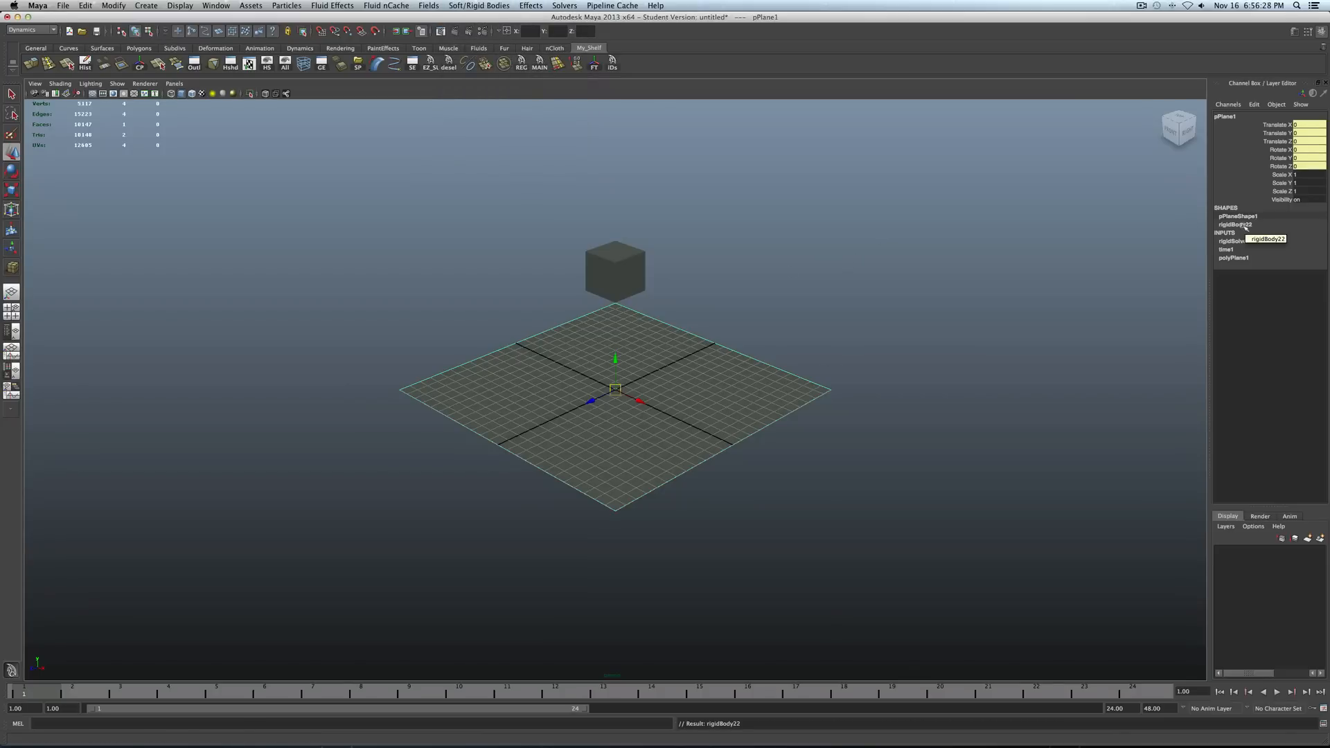
click(1239, 224)
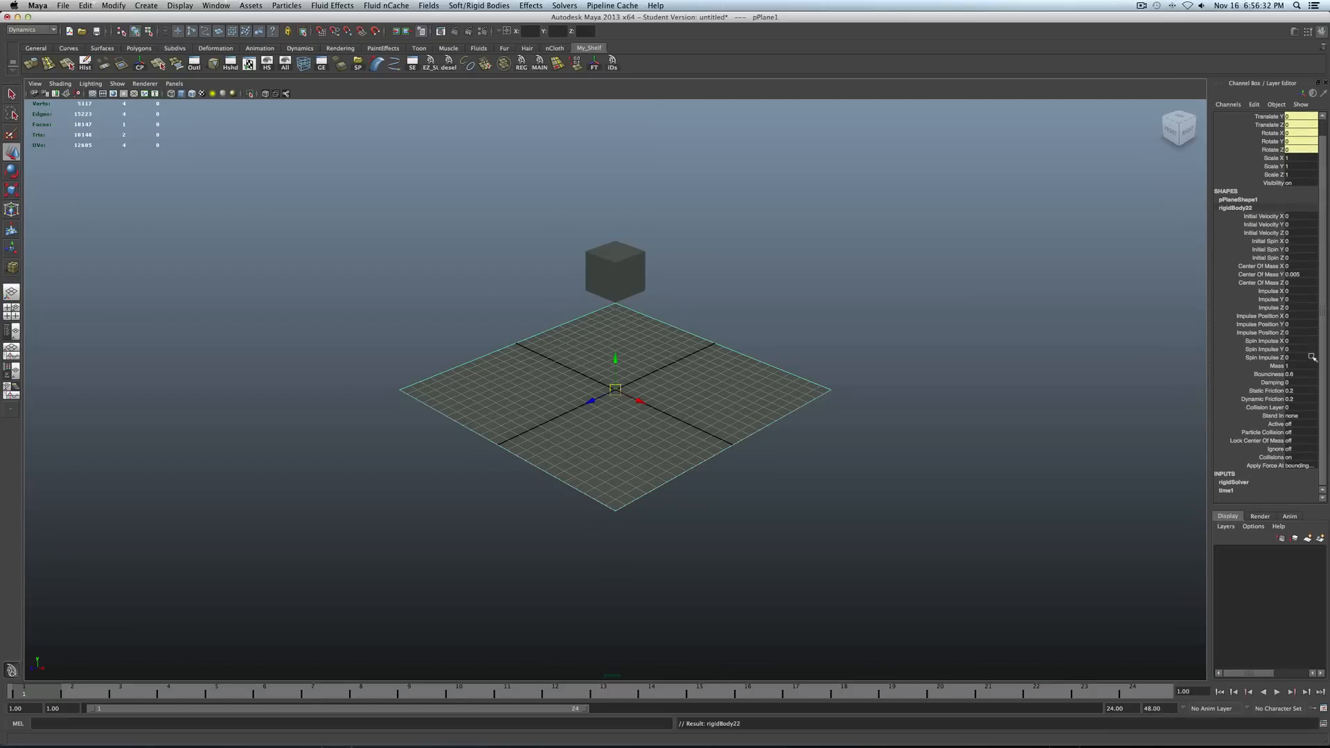
click(1293, 407)
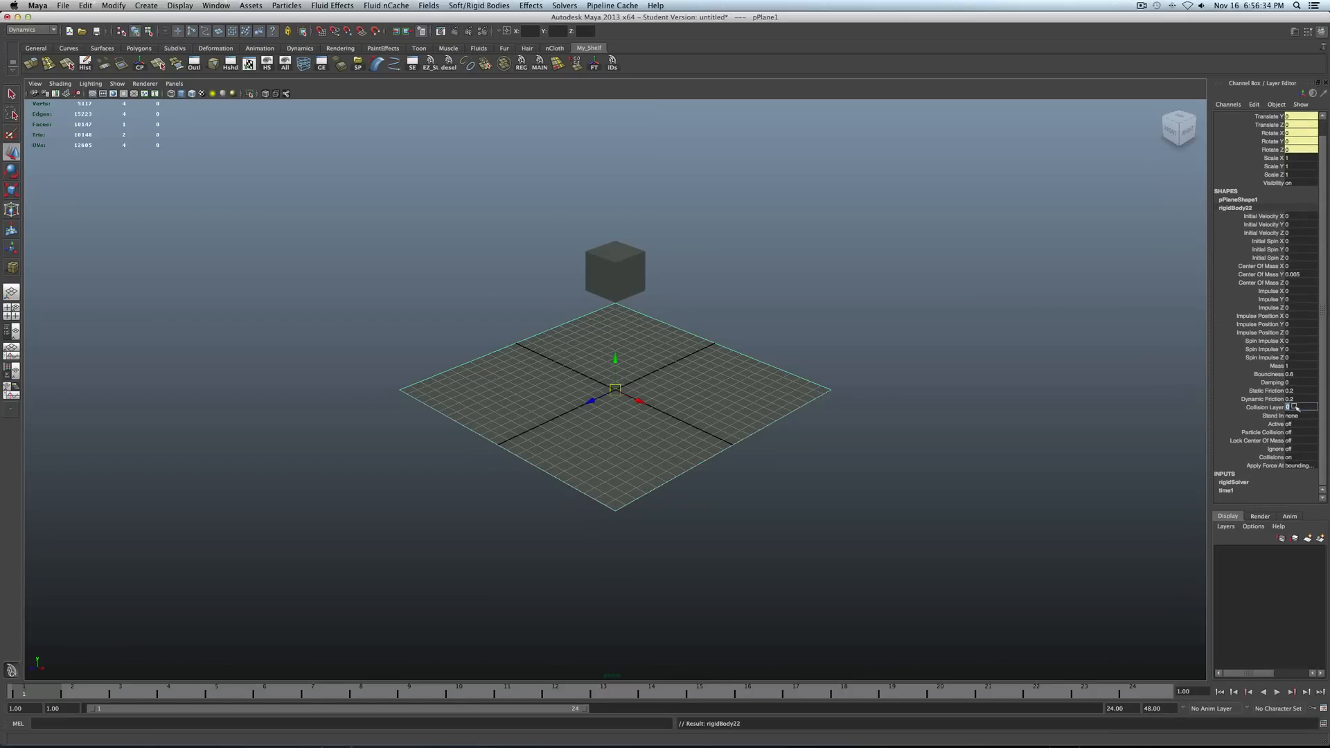
click(1297, 408)
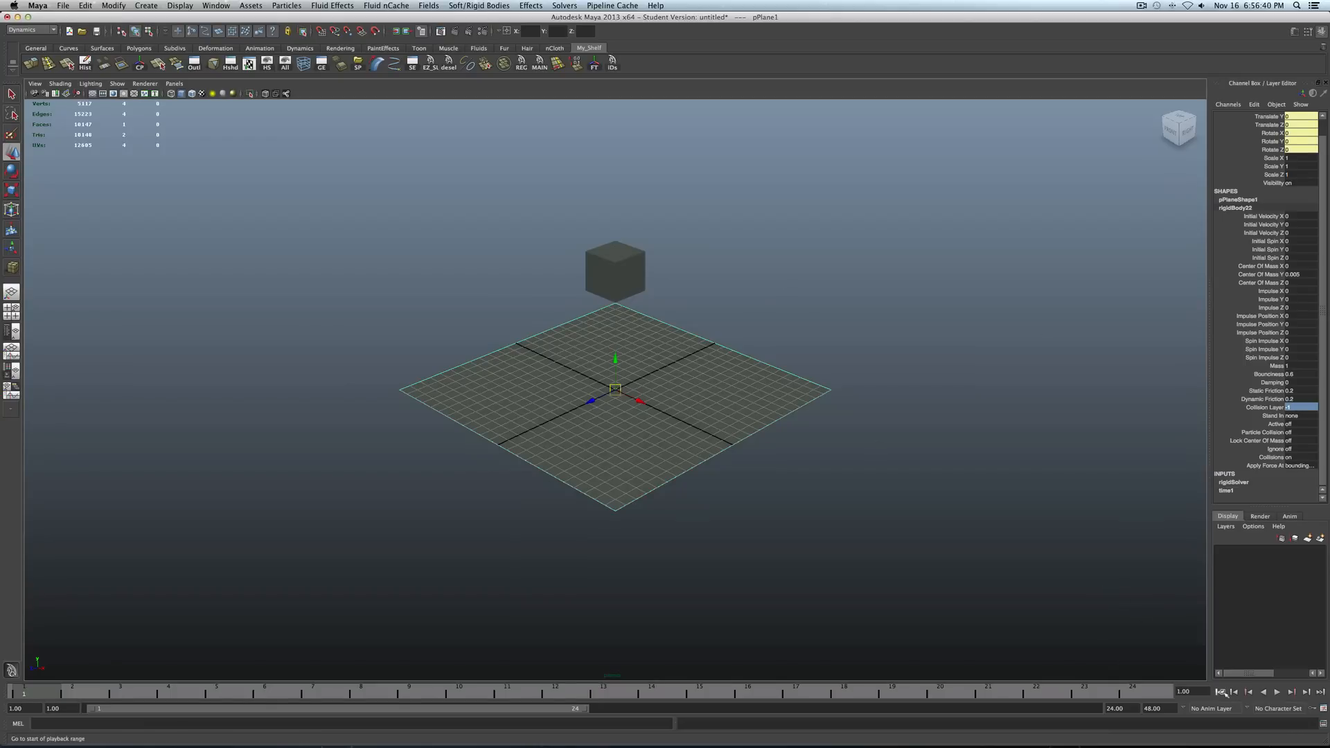
mouse_move(1166, 708)
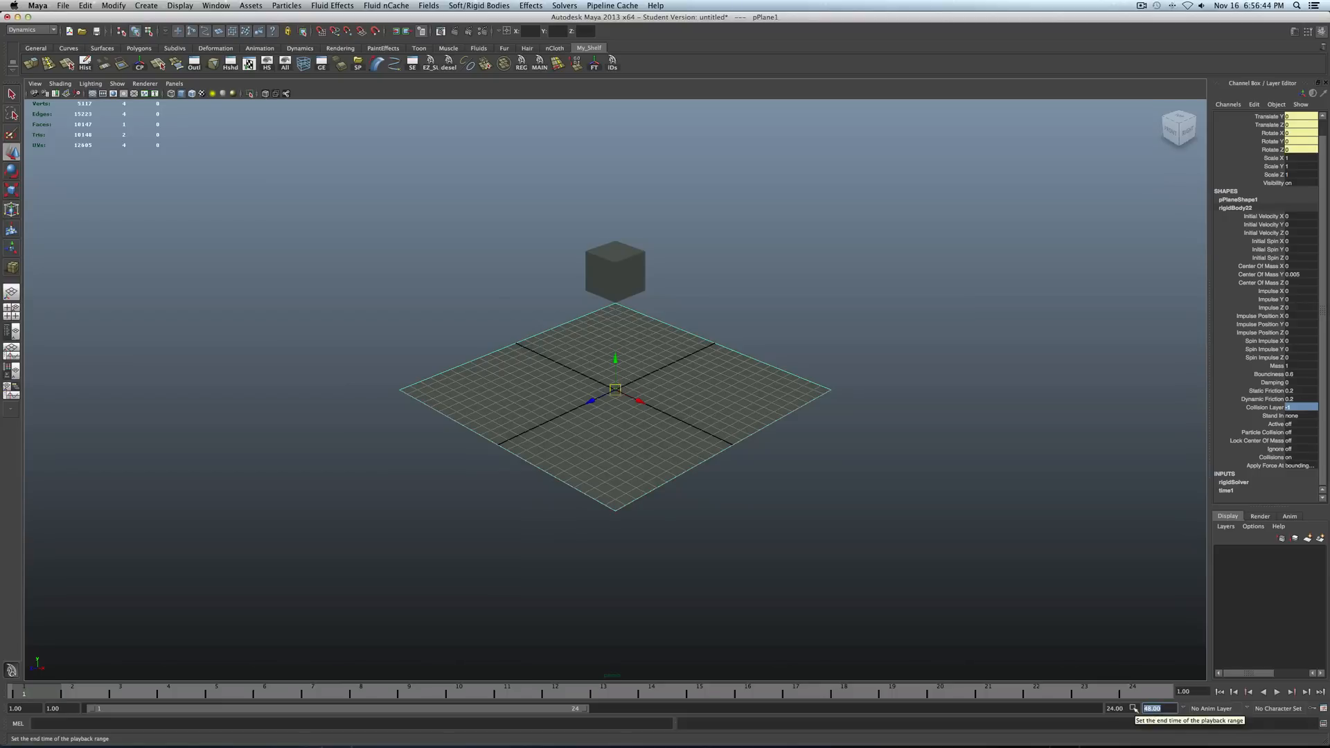
Set the playback end to 200 frames, rewind, and play the simulation.
text(200)
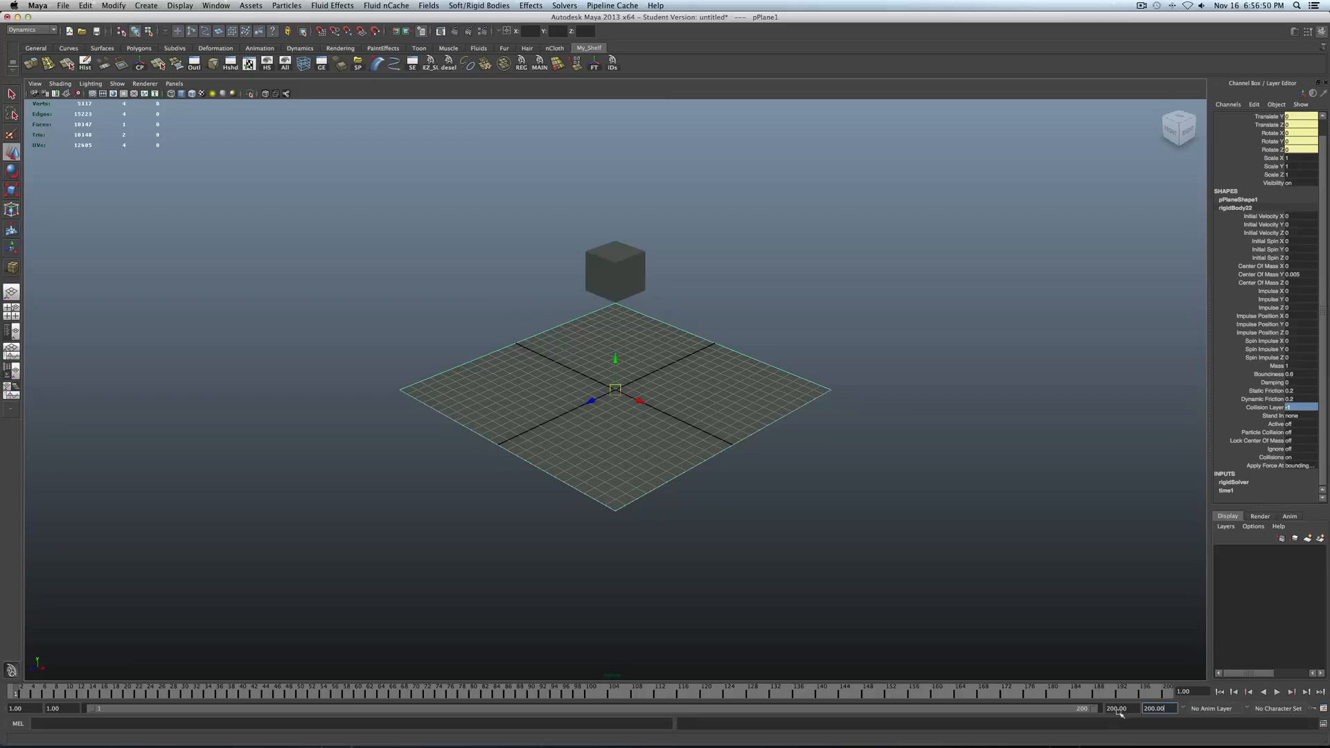
click(1225, 691)
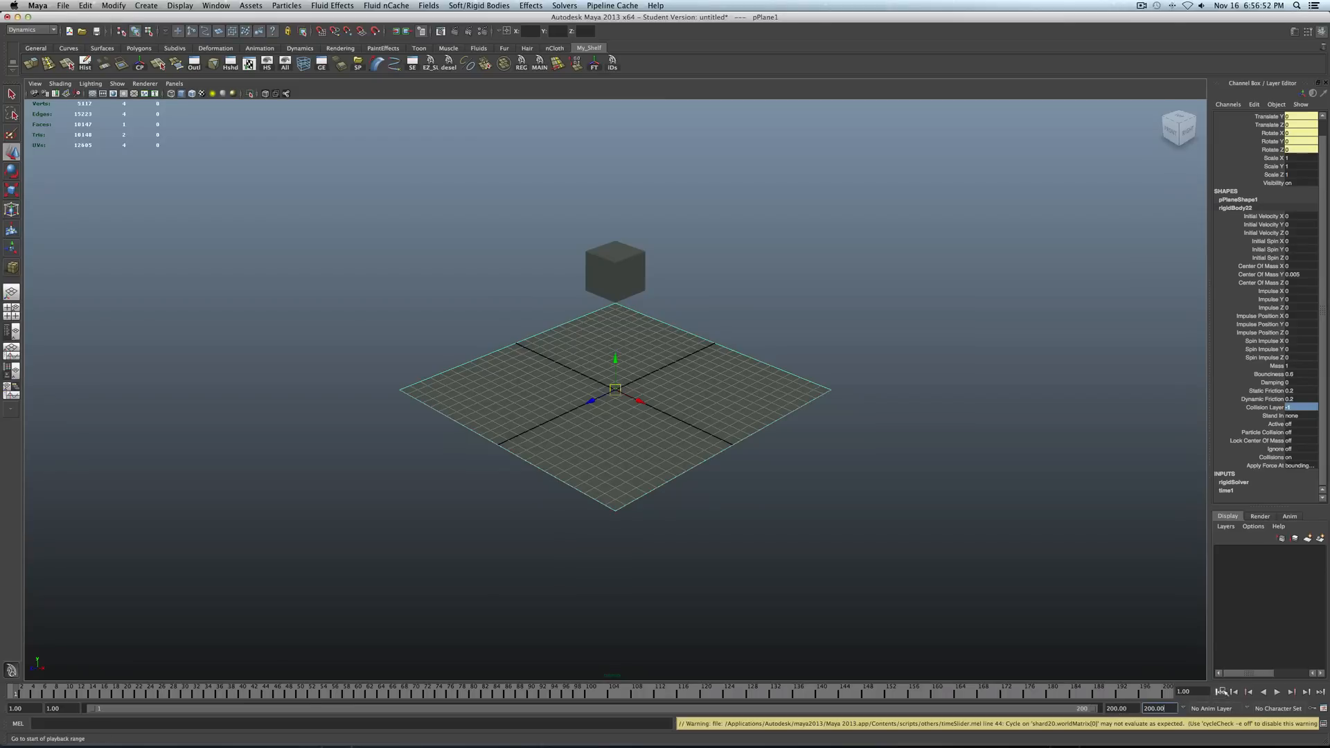
click(1279, 692)
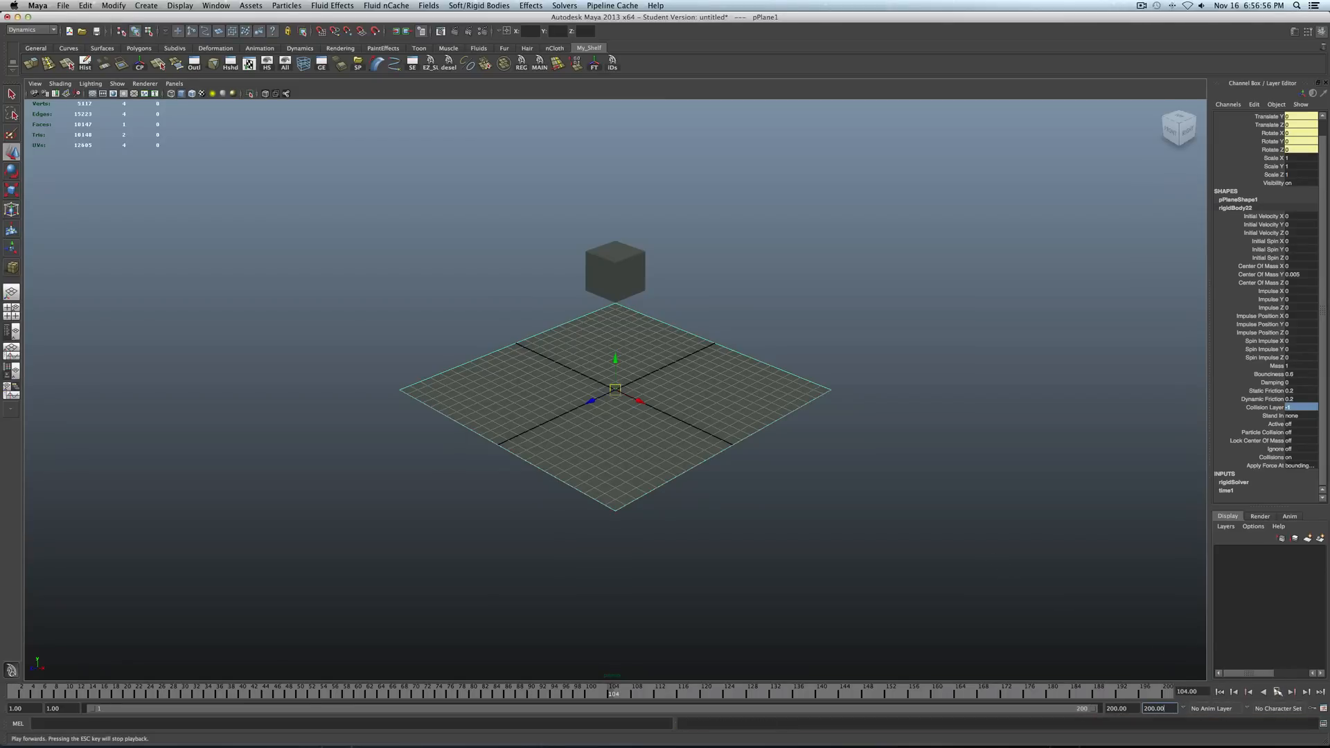
click(1218, 692)
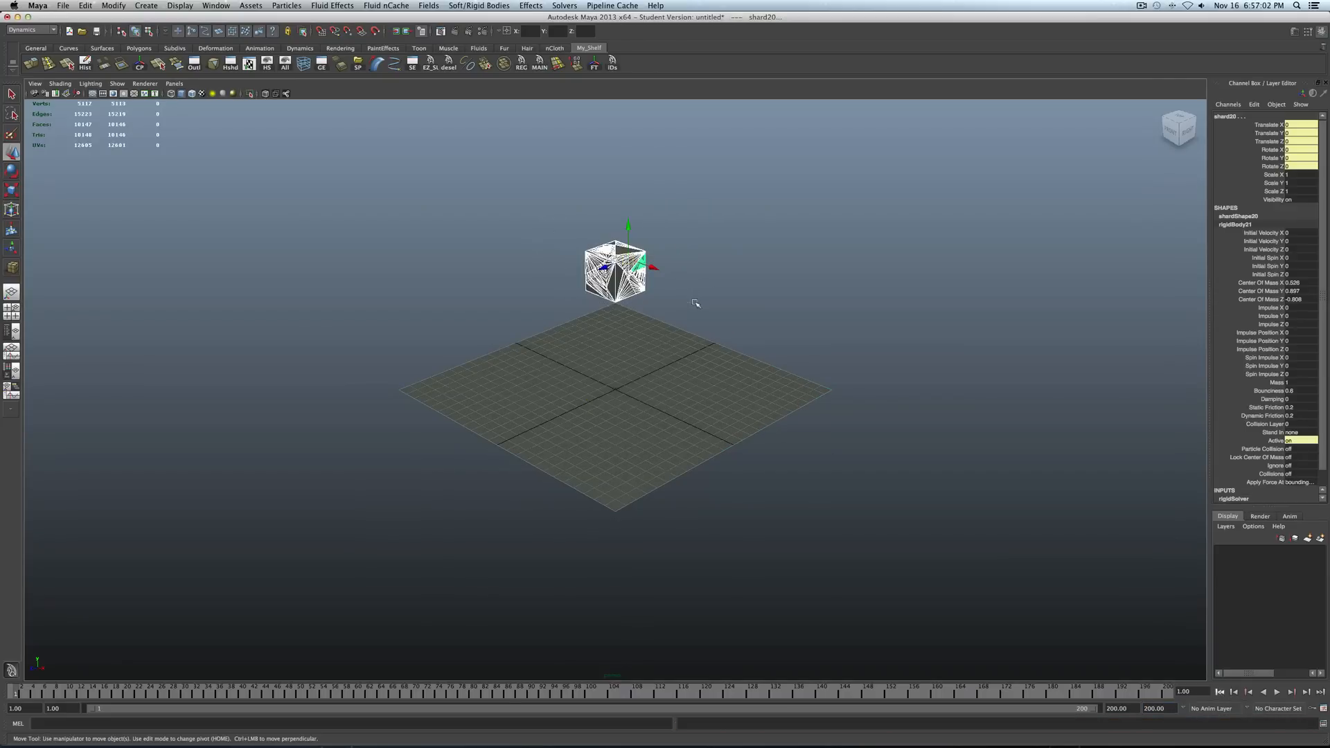
Apply gravity to the selected shards, rewind the timeline, and reopen the shatter options.
click(386, 7)
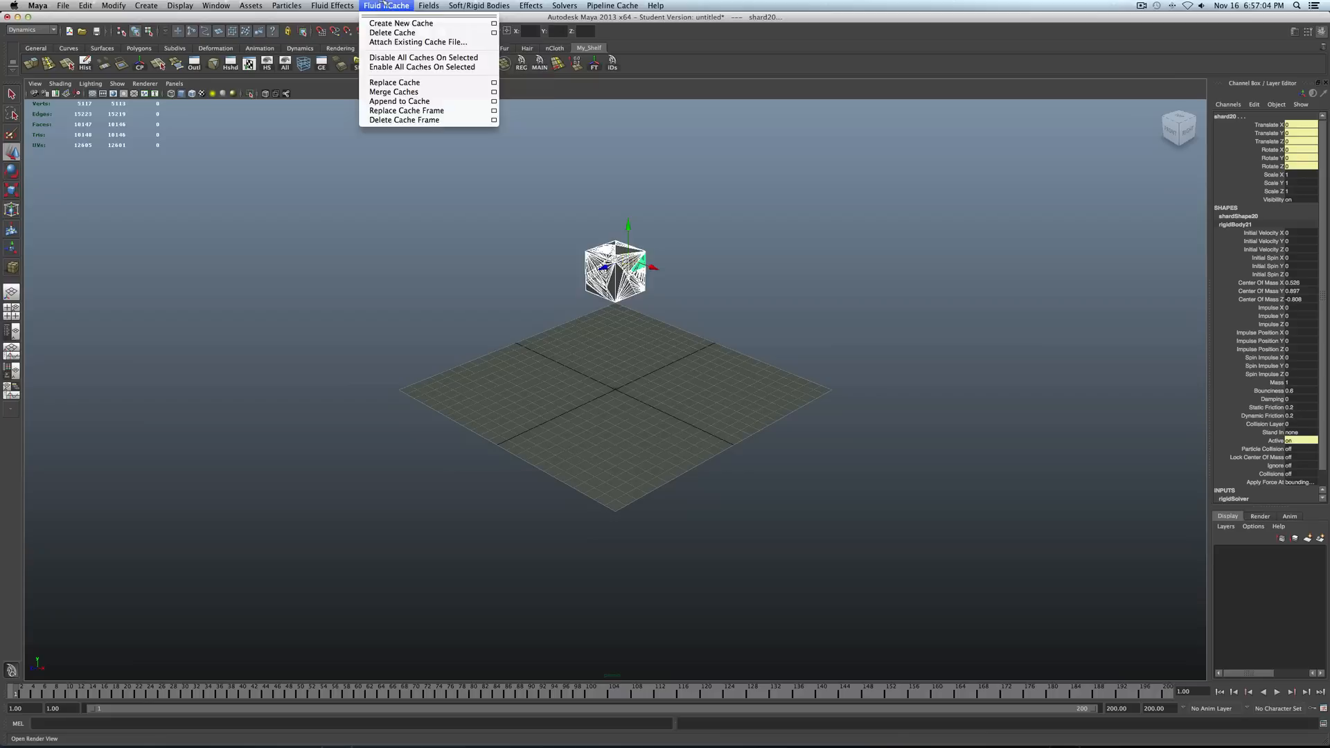
click(428, 6)
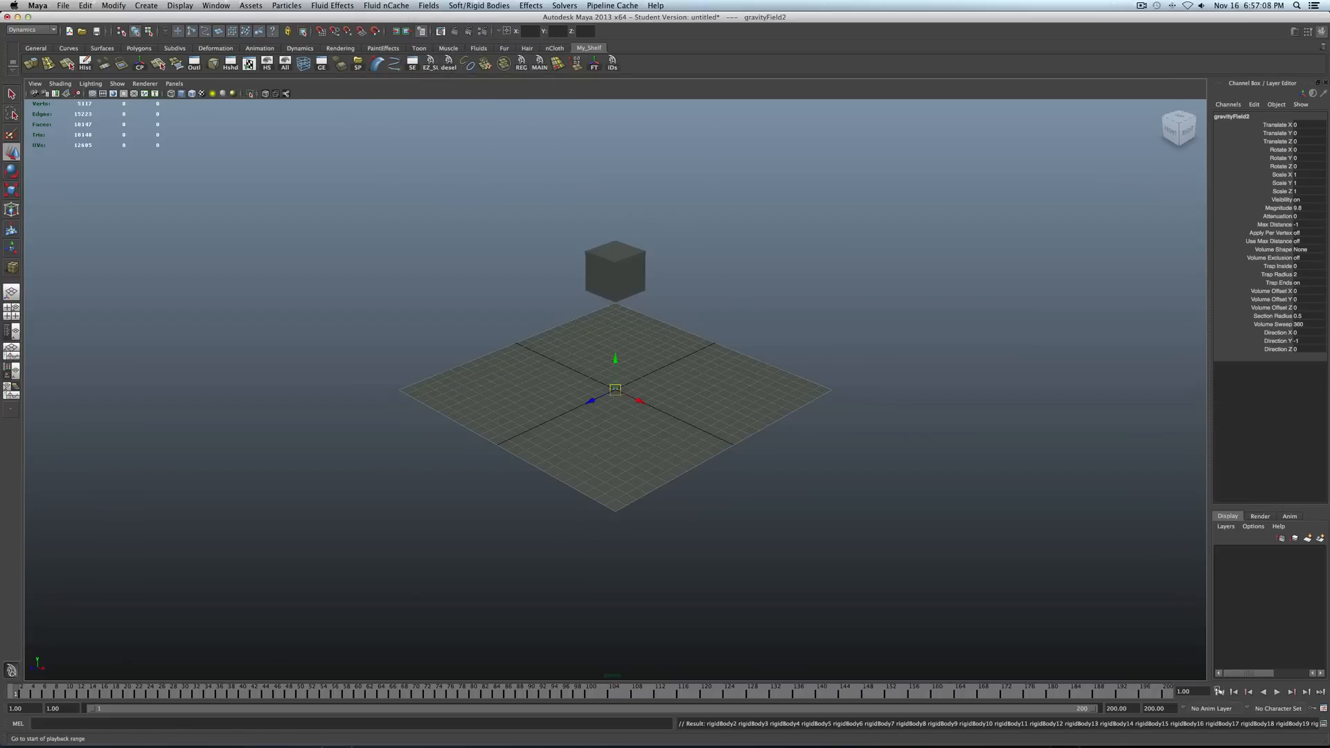
click(1278, 692)
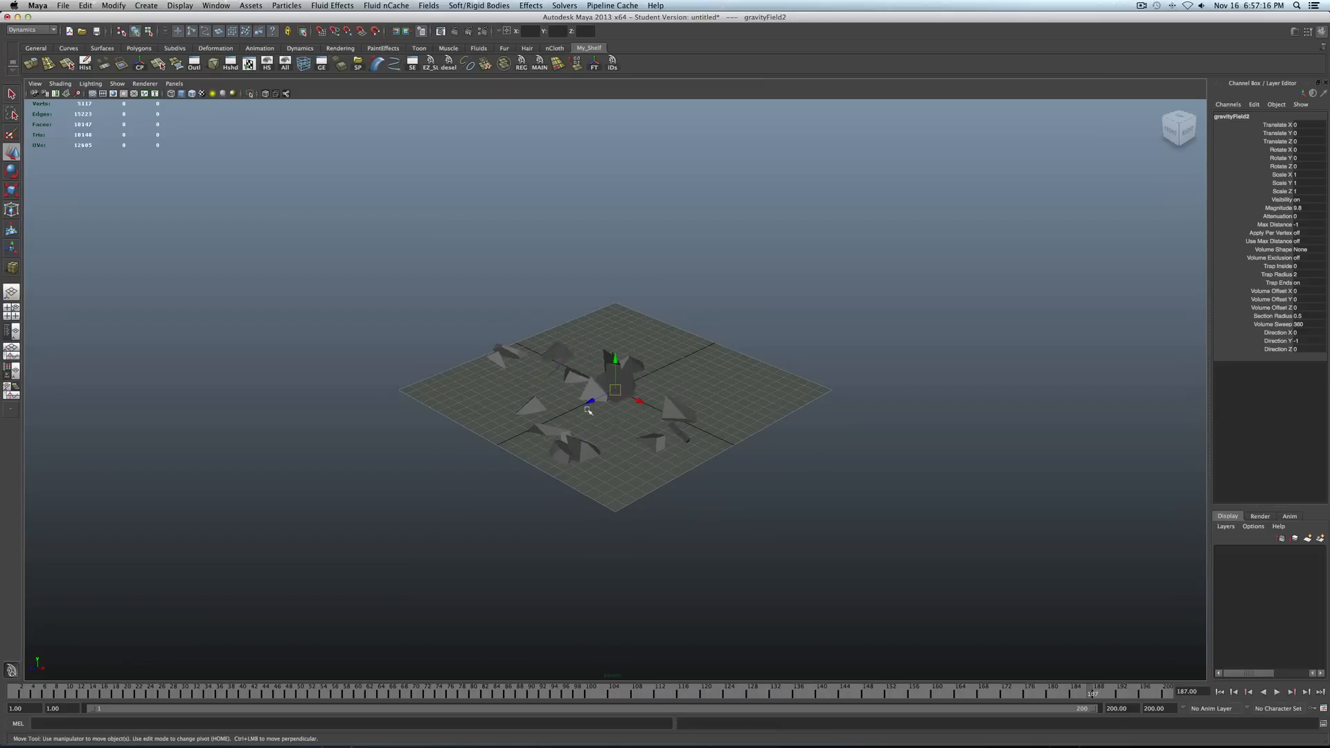
click(564, 5)
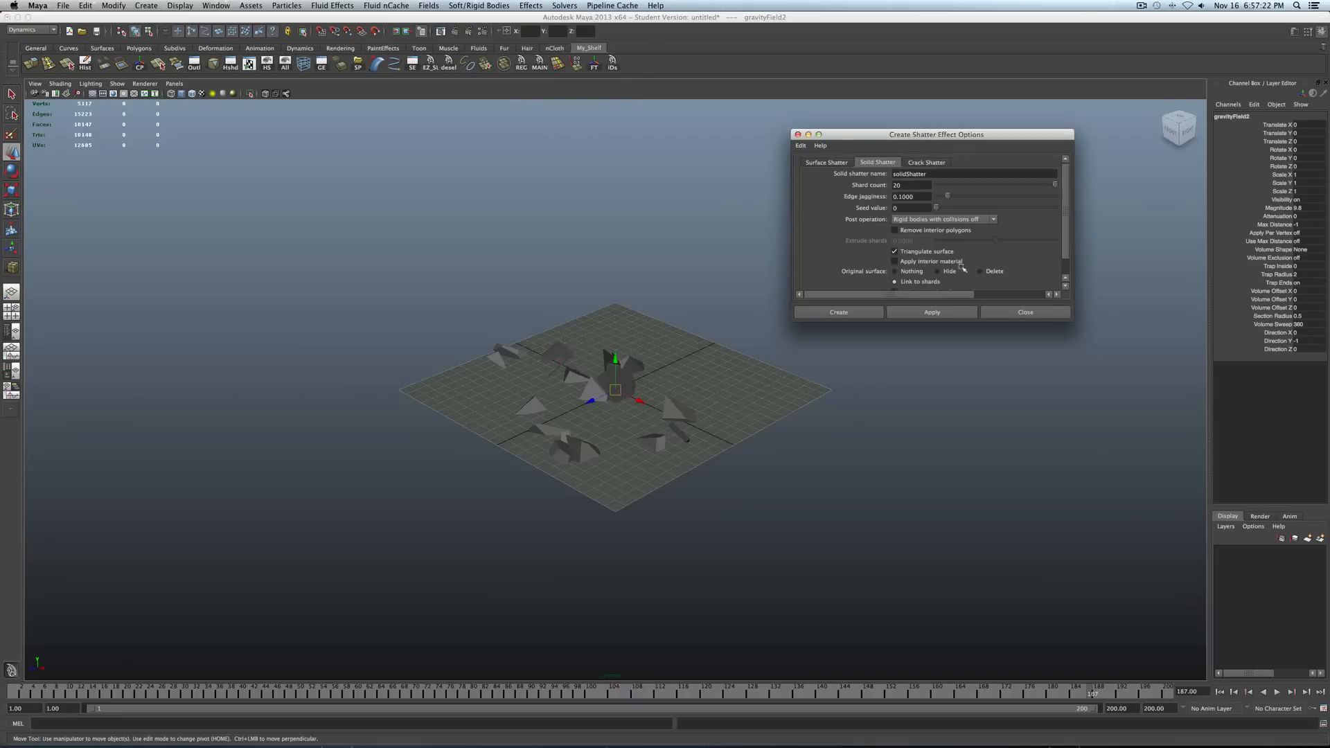
click(1025, 311)
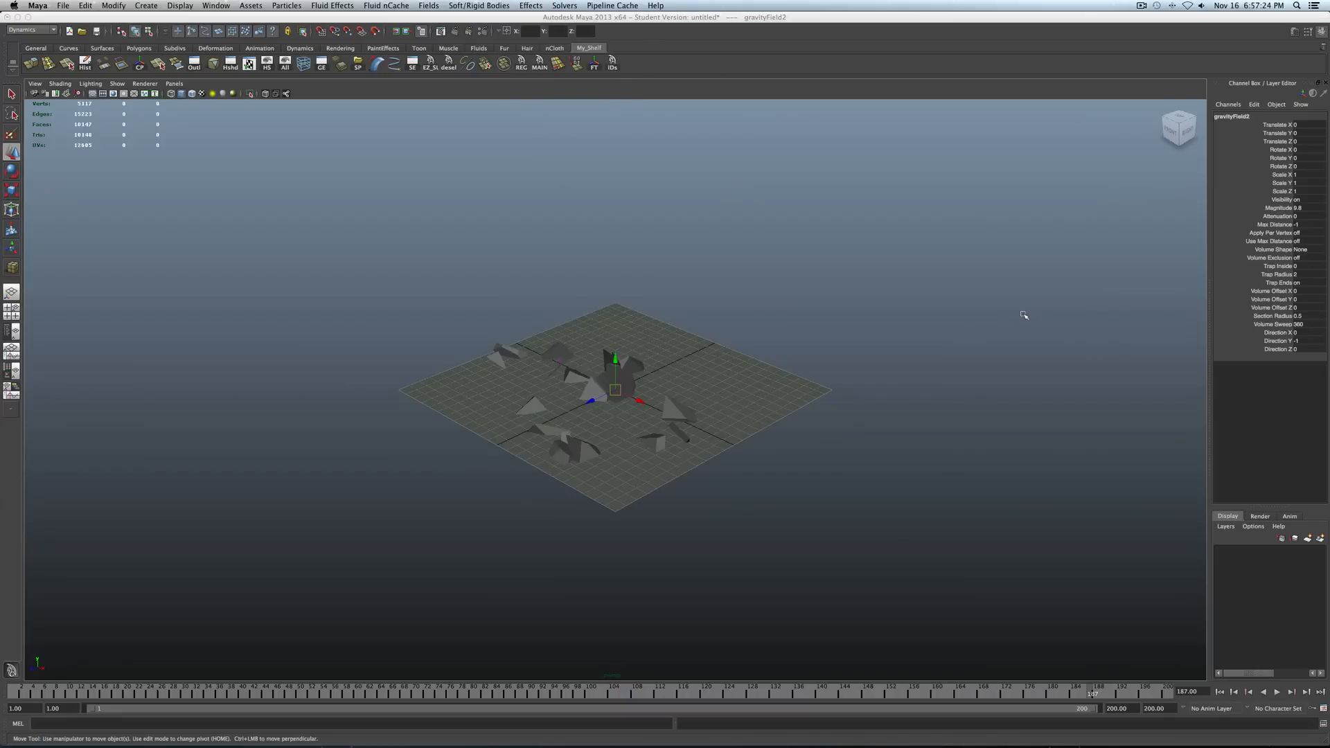
click(755, 362)
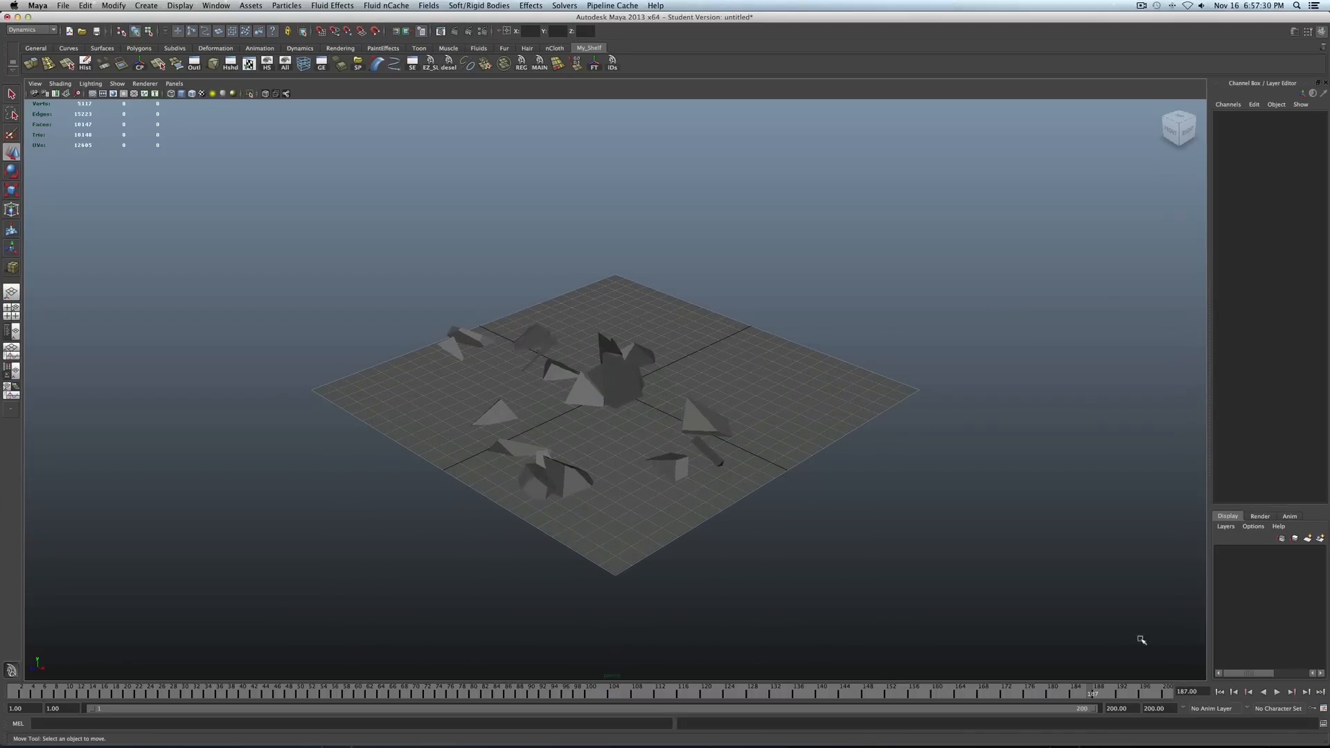
Rewind to the intact cube and play as shards fall and scatter on the plane.
click(1221, 692)
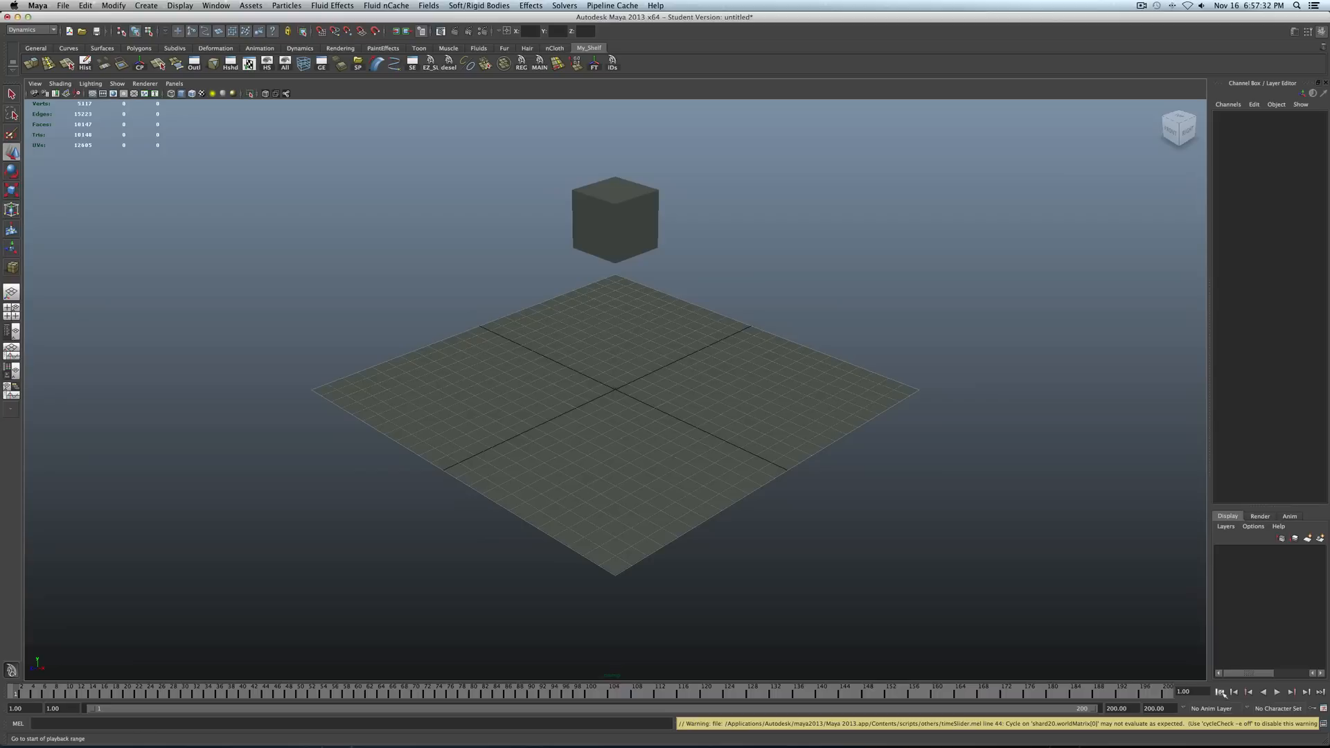
click(1275, 692)
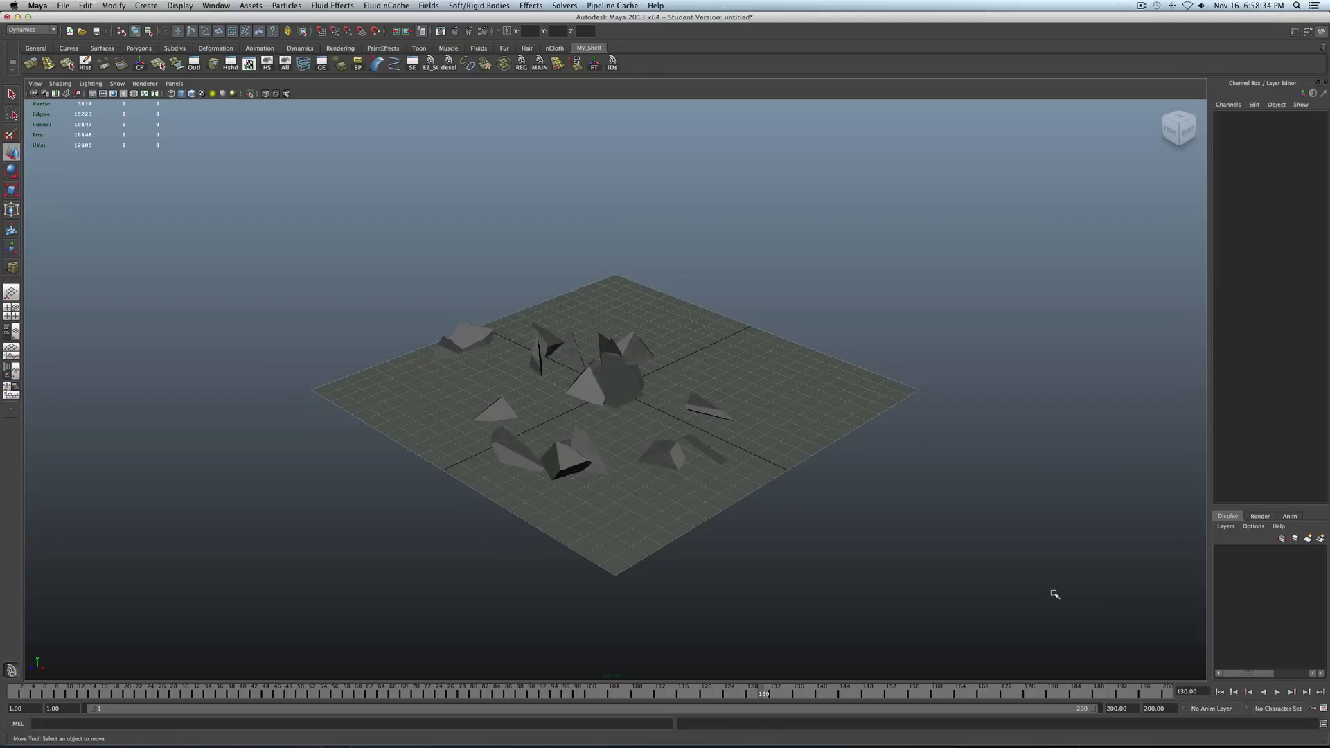
mouse_move(922, 368)
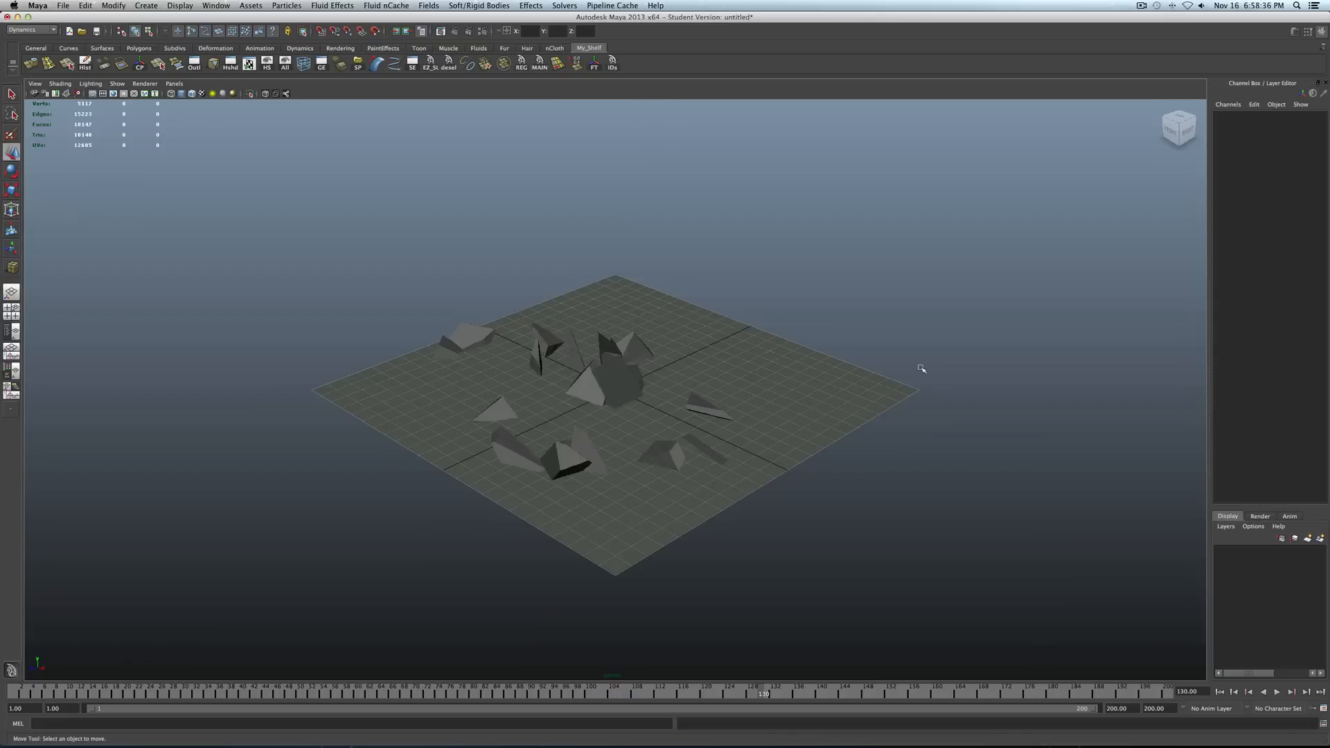